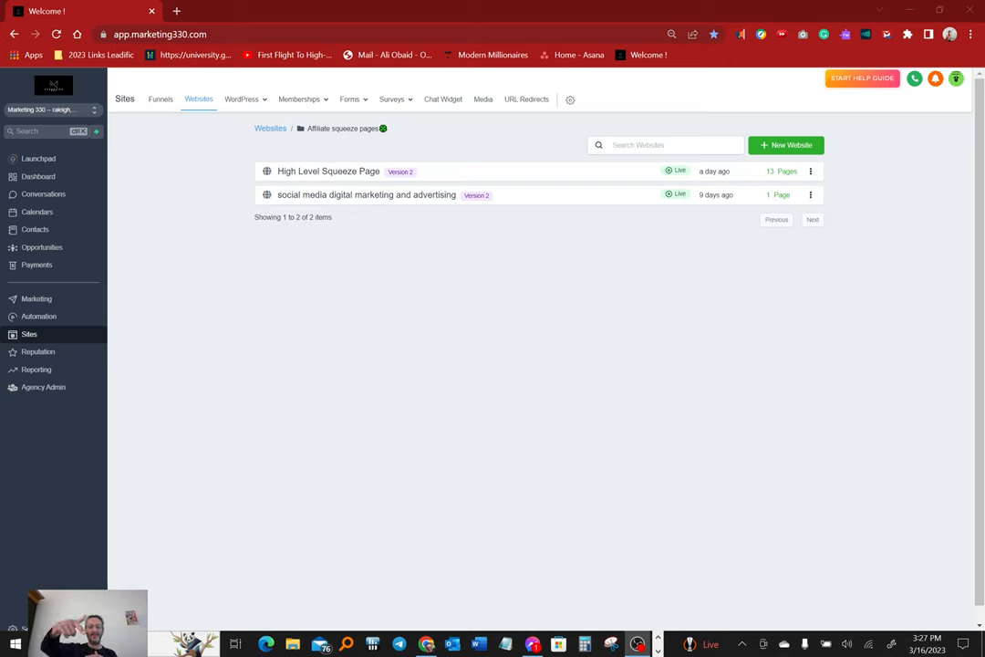
{"action": "mouse_move", "coordinate": [9, 425]}
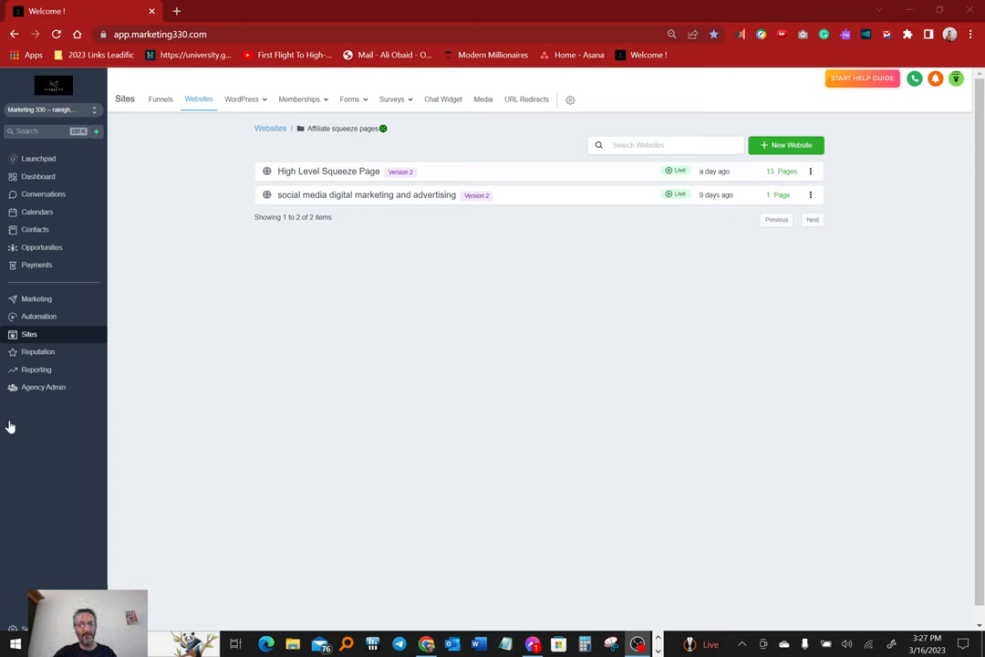
{"action": "mouse_move", "coordinate": [454, 383]}
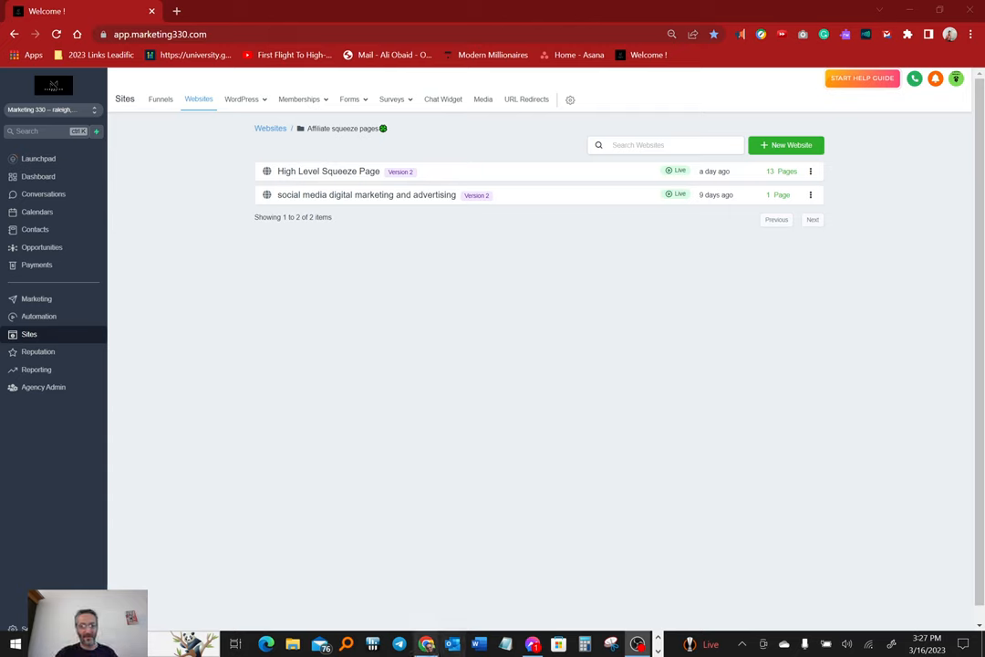
{"action": "mouse_move", "coordinate": [438, 413]}
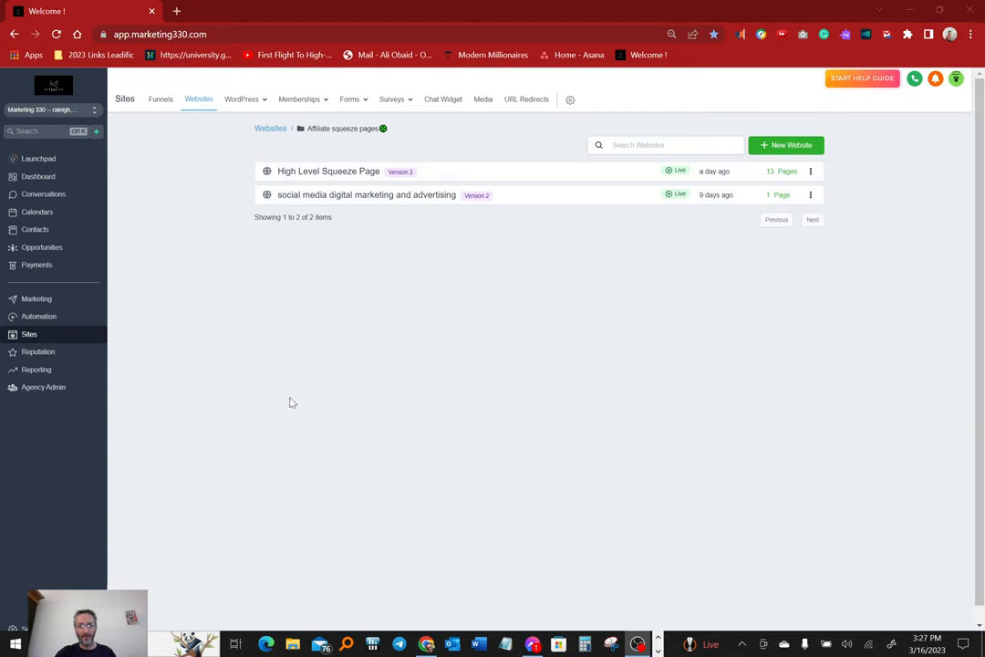
{"action": "mouse_move", "coordinate": [305, 166]}
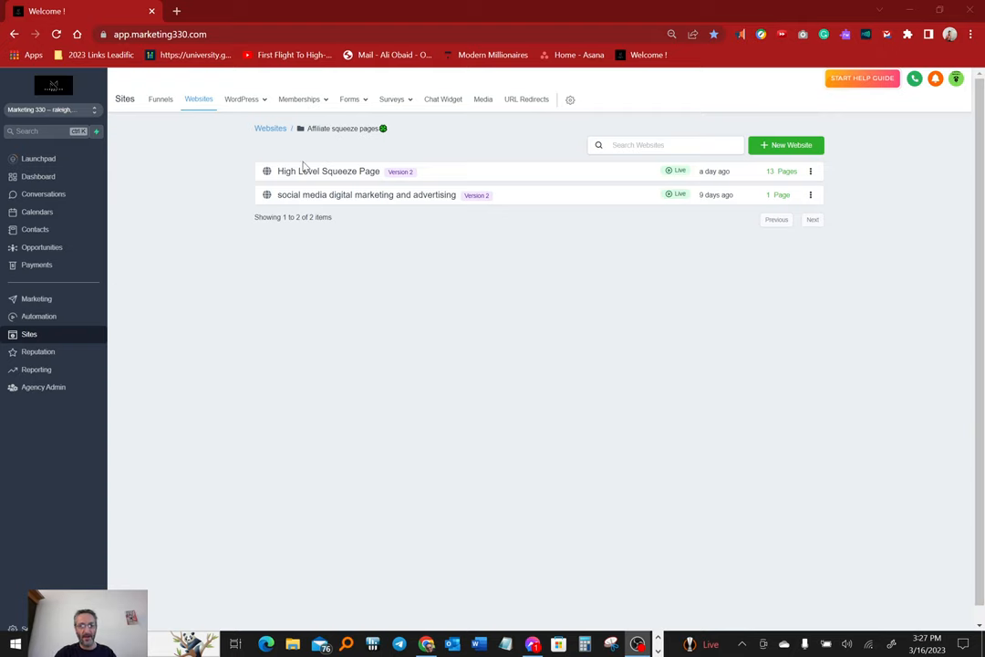
- Open the High Level Squeeze Page website and scroll its pages to pick a squeeze page for editing
{"action": "left_click", "coordinate": [328, 171]}
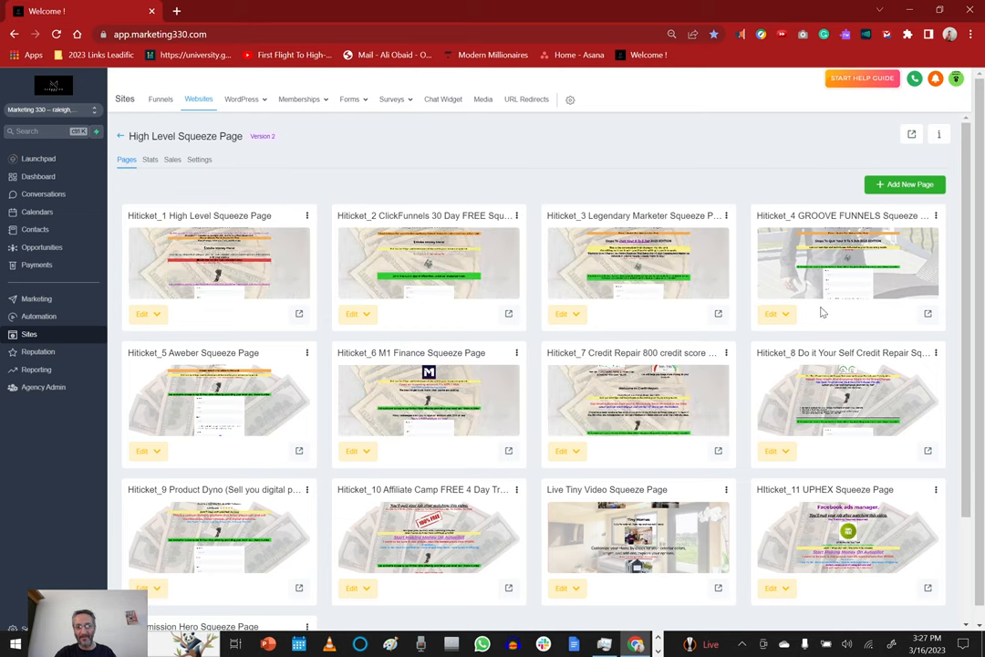
{"action": "scroll", "scroll_direction": "down", "scroll_amount": 3}
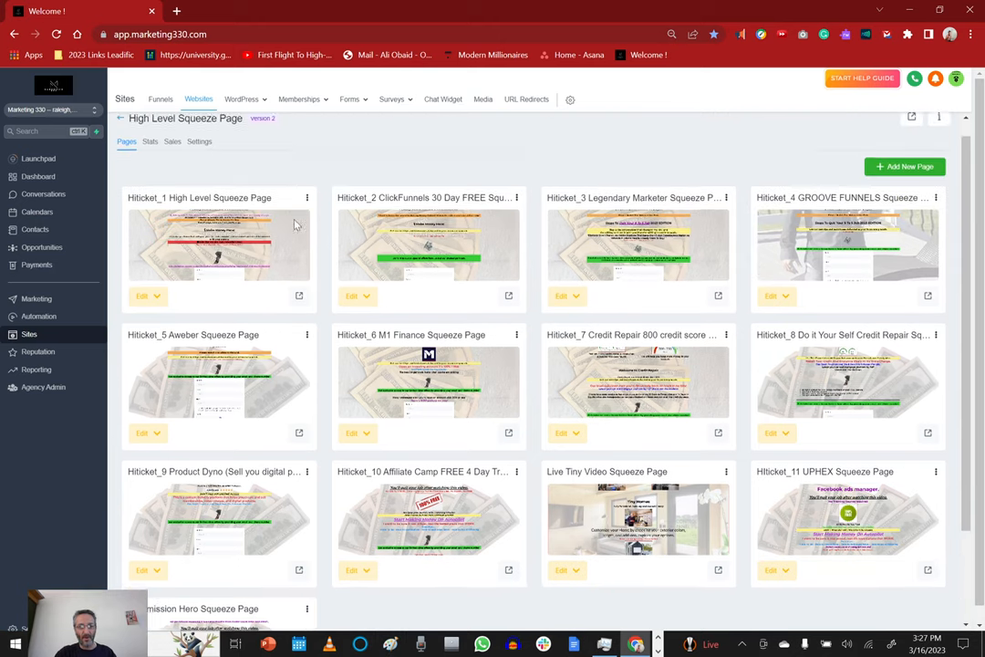
{"action": "scroll", "scroll_direction": "down", "scroll_amount": 3}
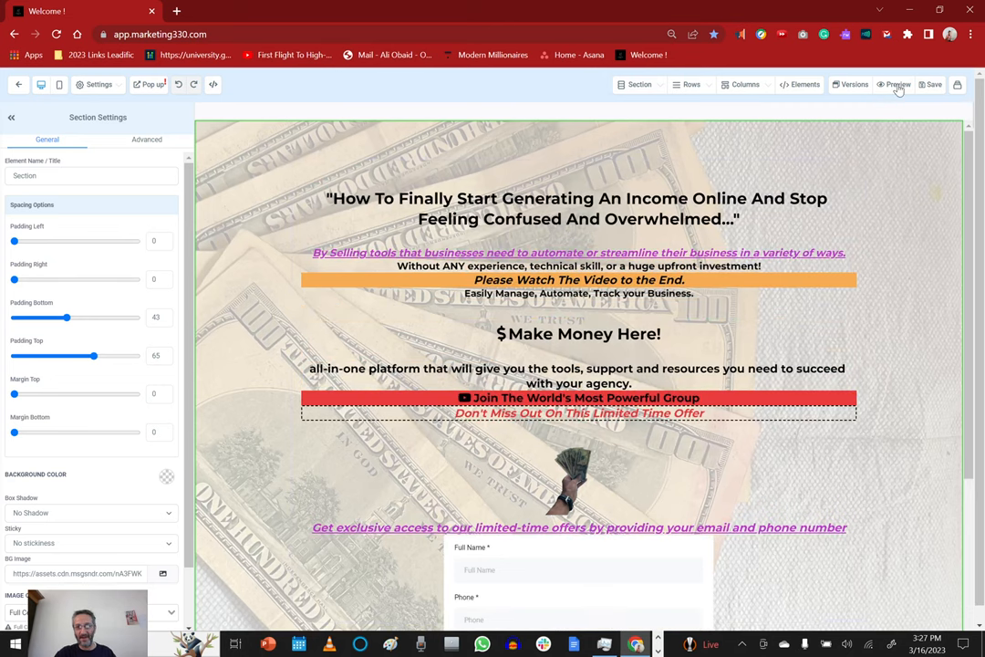
- Preview the Hiticket_1 squeeze page in a new tab and look over its signup form
{"action": "left_click", "coordinate": [896, 84]}
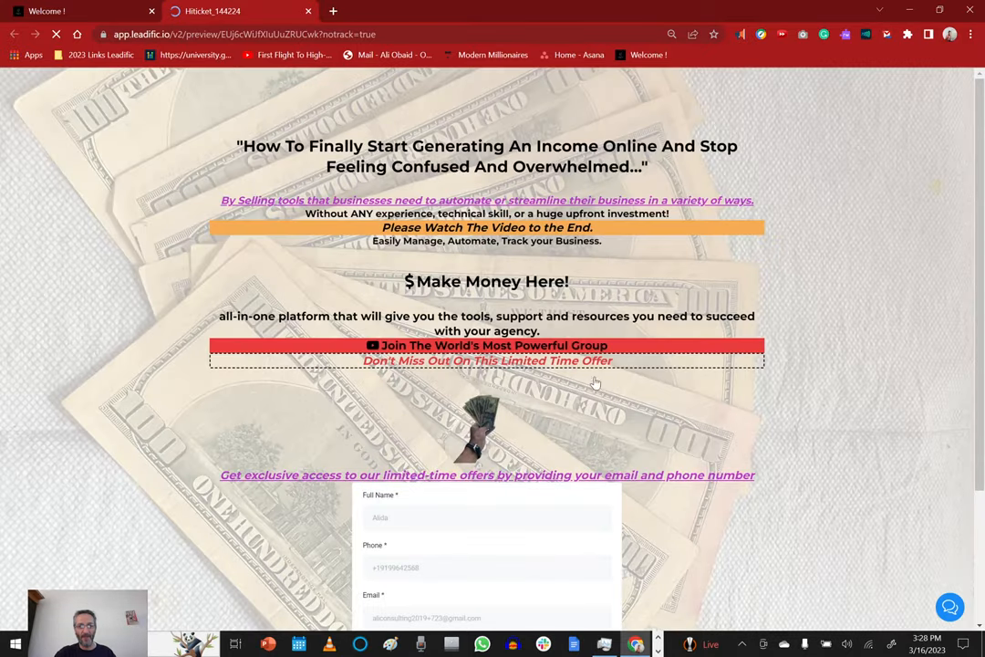
{"action": "scroll", "scroll_direction": "down", "scroll_amount": 3}
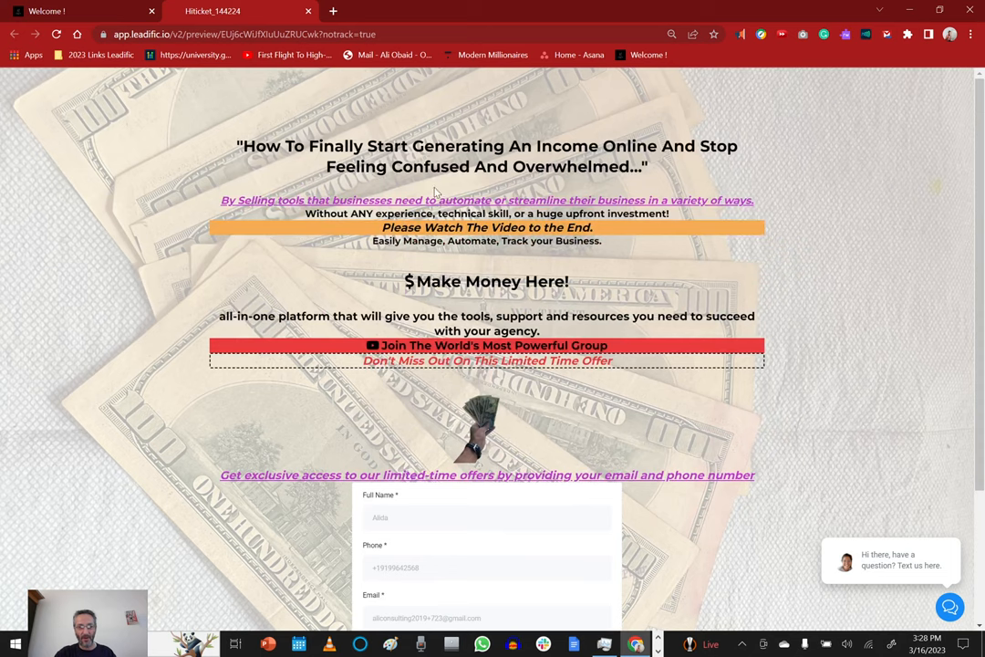
{"action": "mouse_move", "coordinate": [529, 511]}
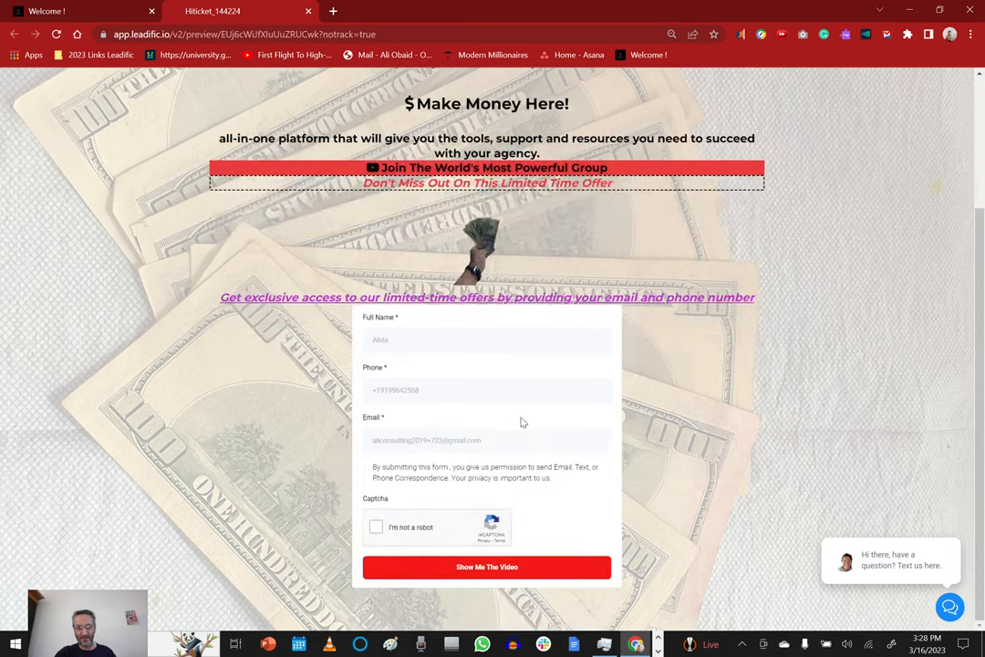
{"action": "scroll", "scroll_direction": "up", "scroll_amount": 3}
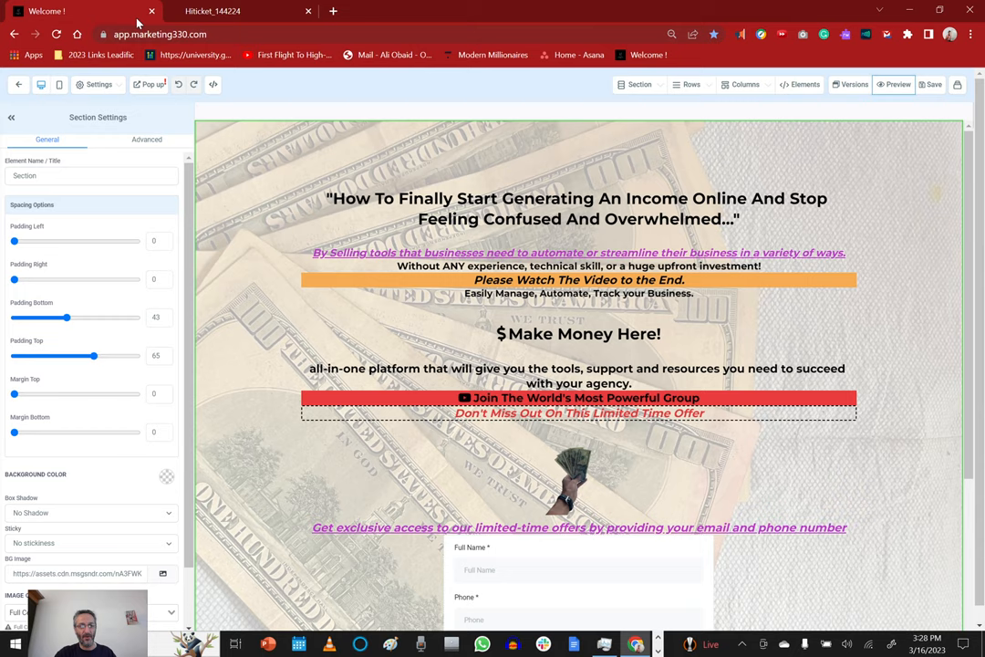
- Duplicate the dashboard tab, then visit Sites and Automation > Workflows' Affiliate Pages Workflows folder
{"action": "right_click", "coordinate": [45, 11]}
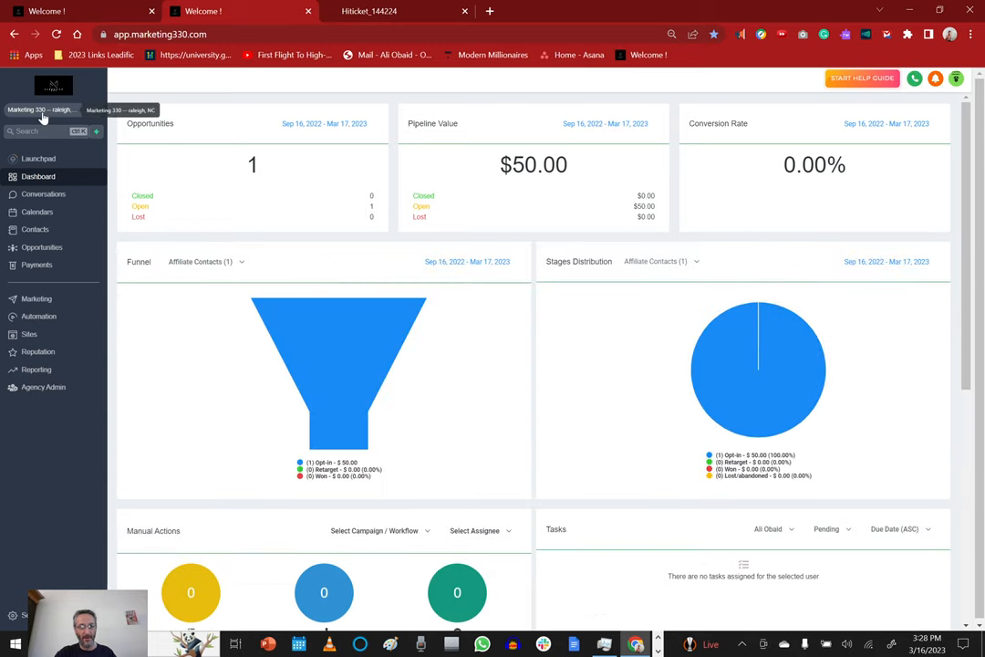
{"action": "left_click", "coordinate": [46, 109]}
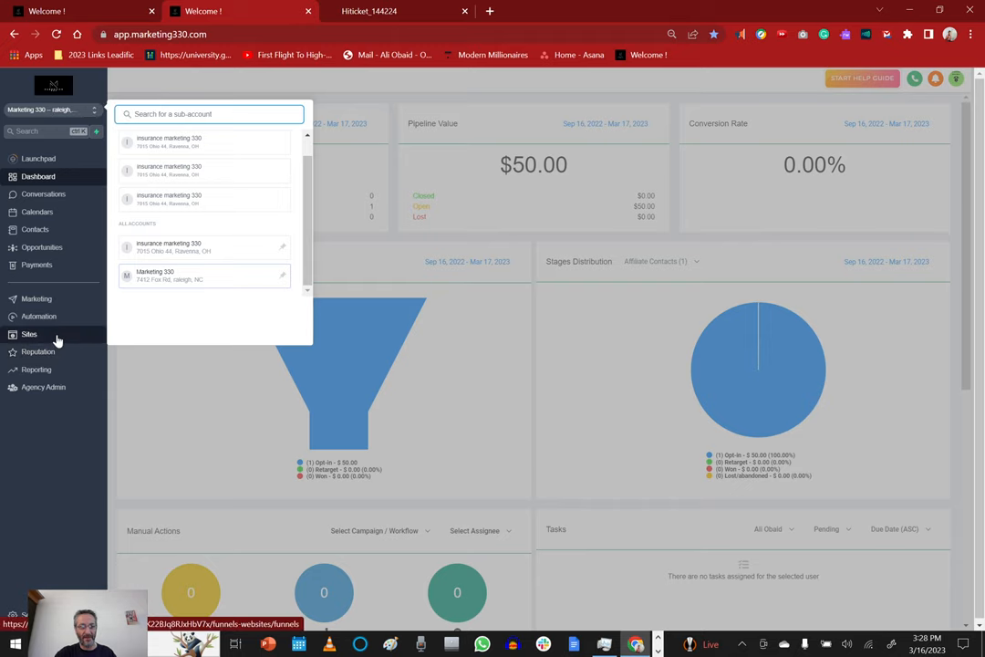
{"action": "left_click", "coordinate": [29, 334]}
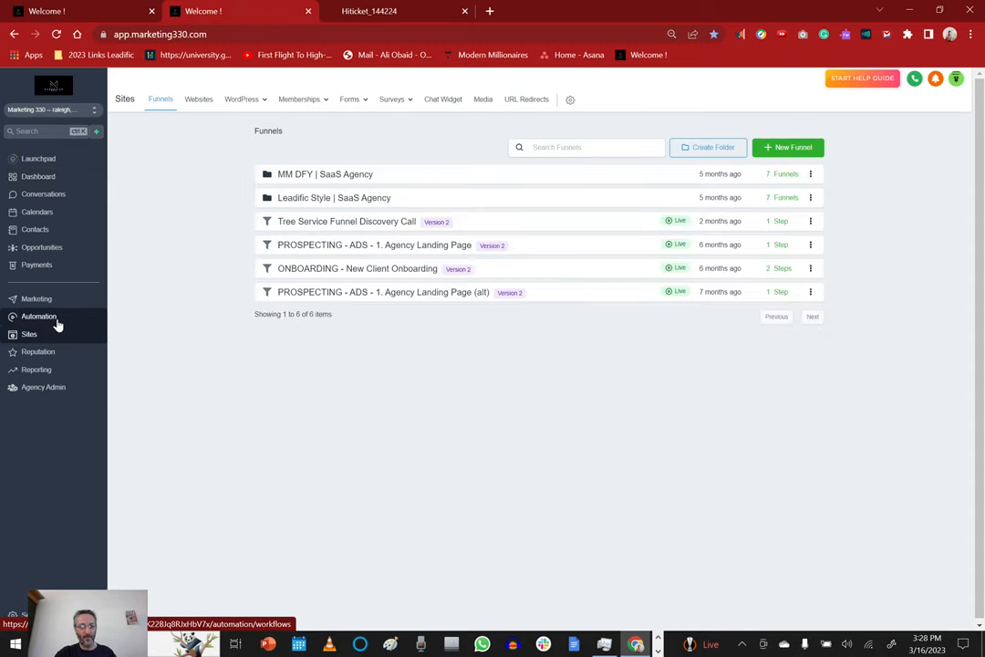
{"action": "left_click", "coordinate": [39, 315]}
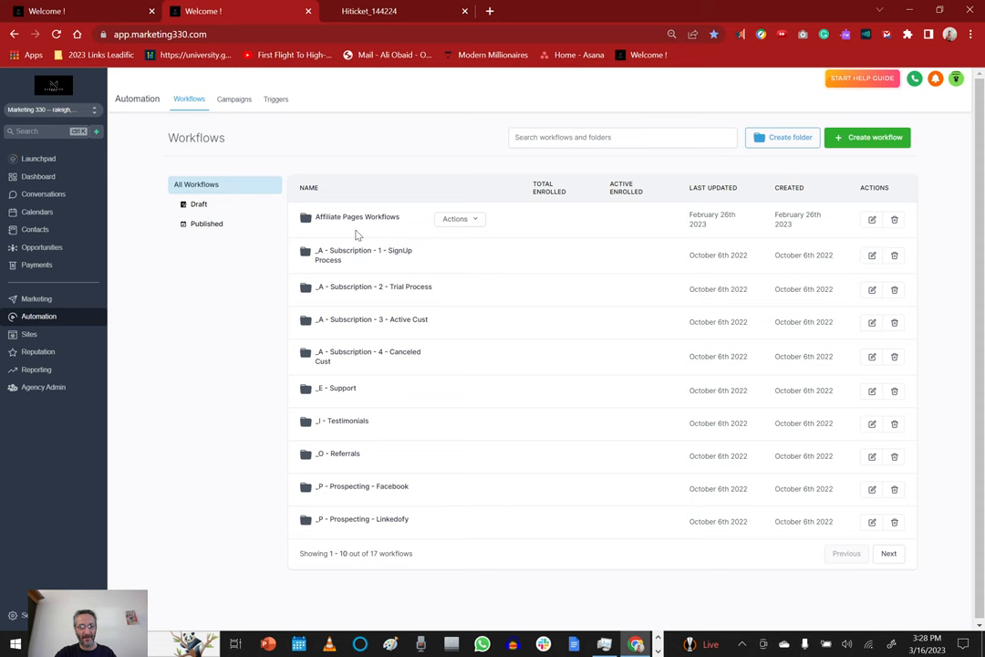
{"action": "left_click", "coordinate": [357, 216]}
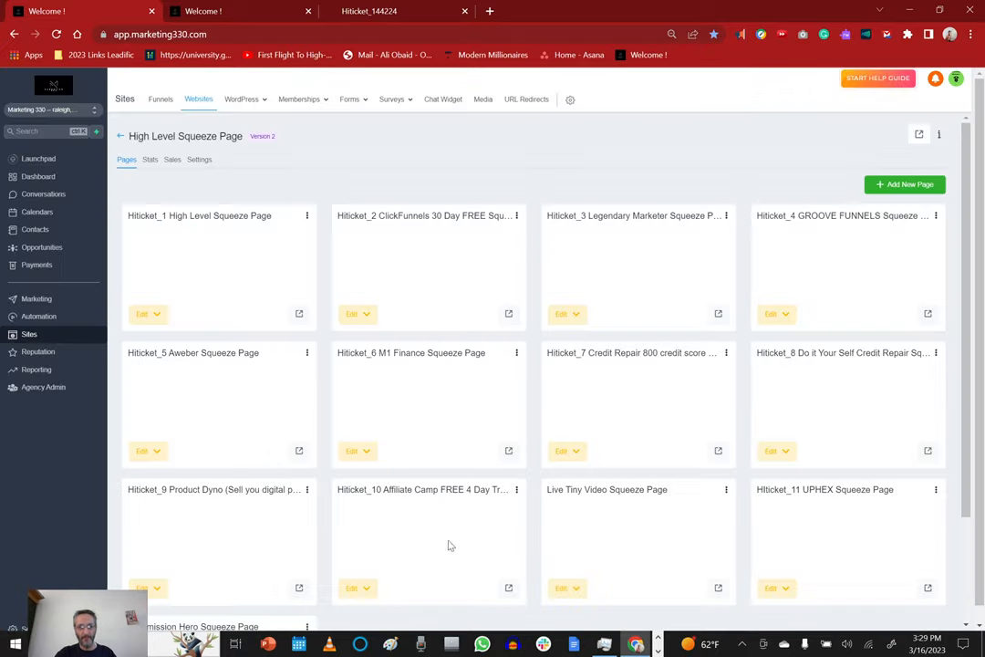
- Check the Tags column in Contacts, then return to the Affiliate Pages Workflows folder
{"action": "scroll", "scroll_direction": "down", "scroll_amount": 3}
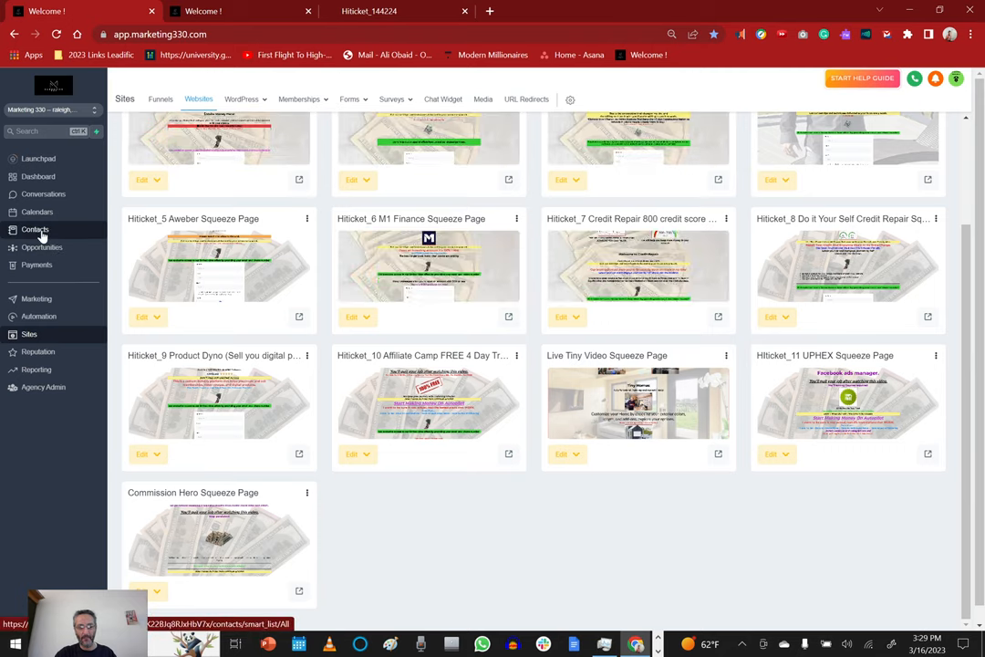
{"action": "left_click", "coordinate": [35, 229]}
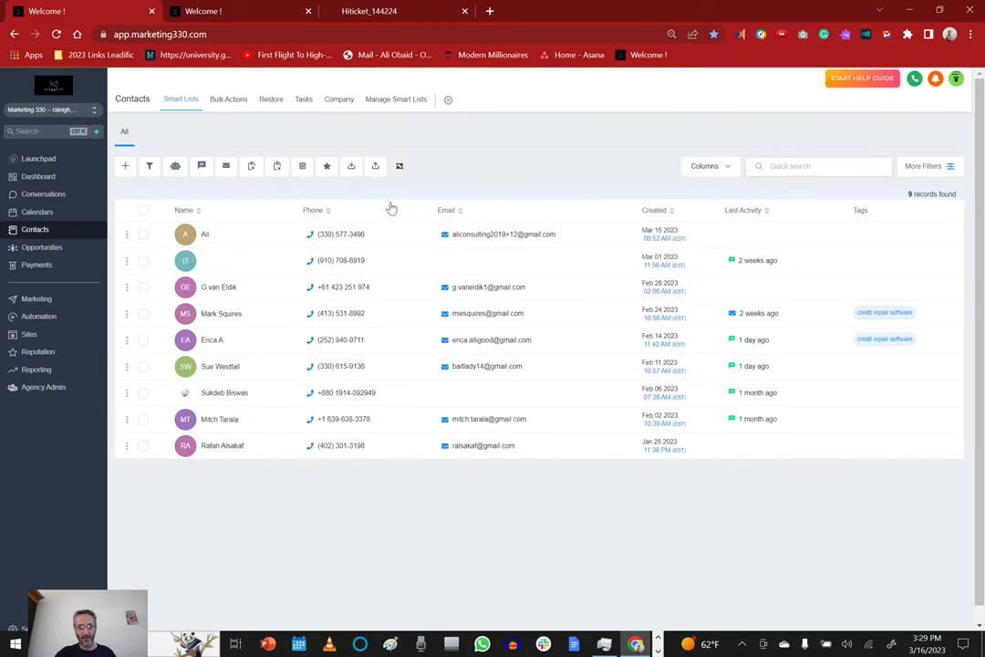
{"action": "mouse_move", "coordinate": [323, 374]}
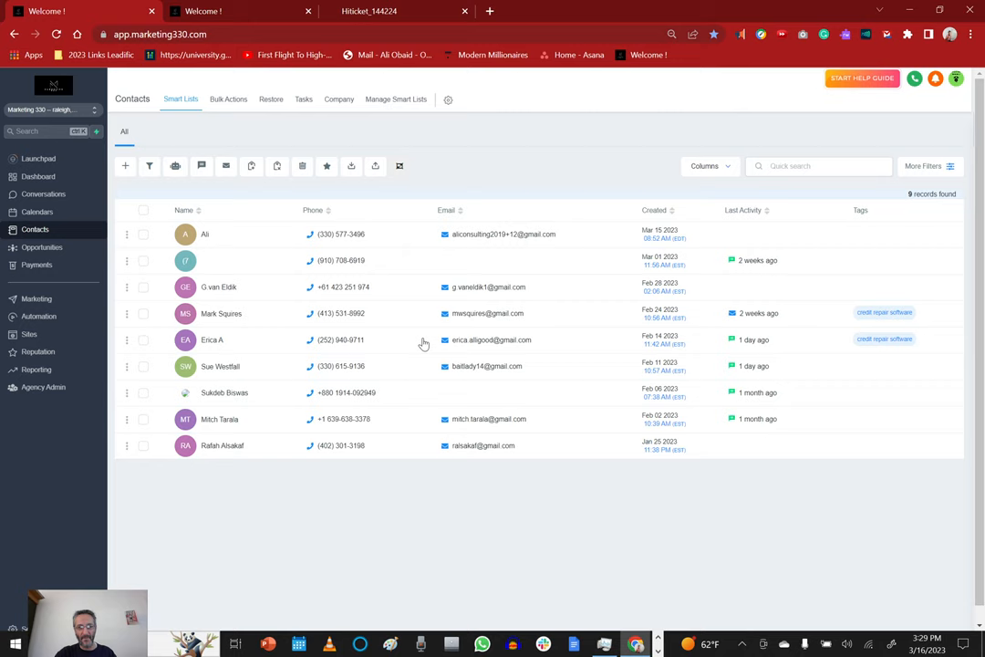
{"action": "mouse_move", "coordinate": [874, 223]}
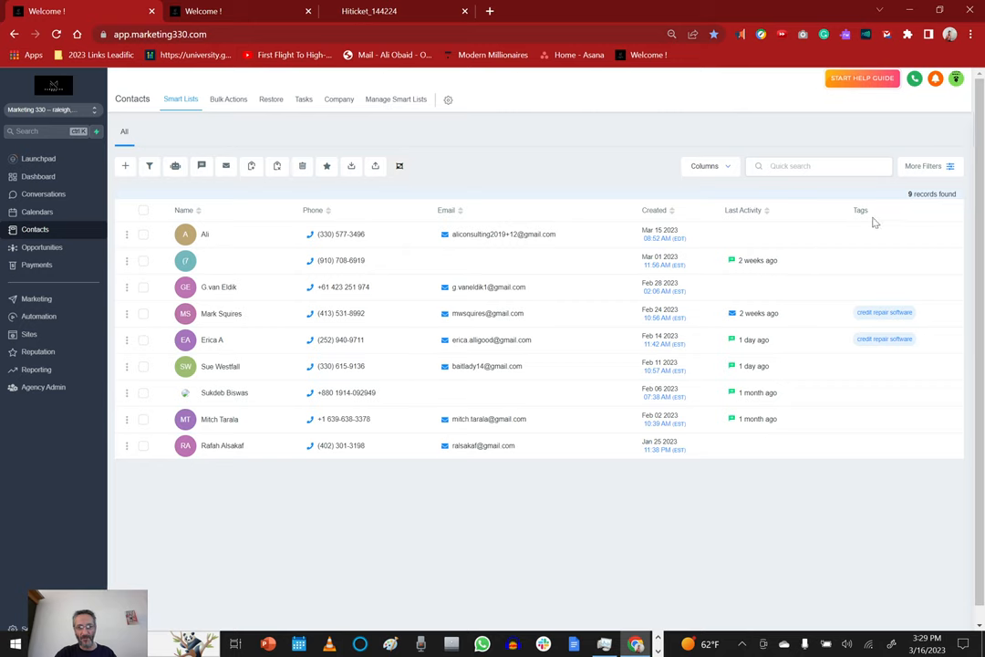
{"action": "mouse_move", "coordinate": [867, 298]}
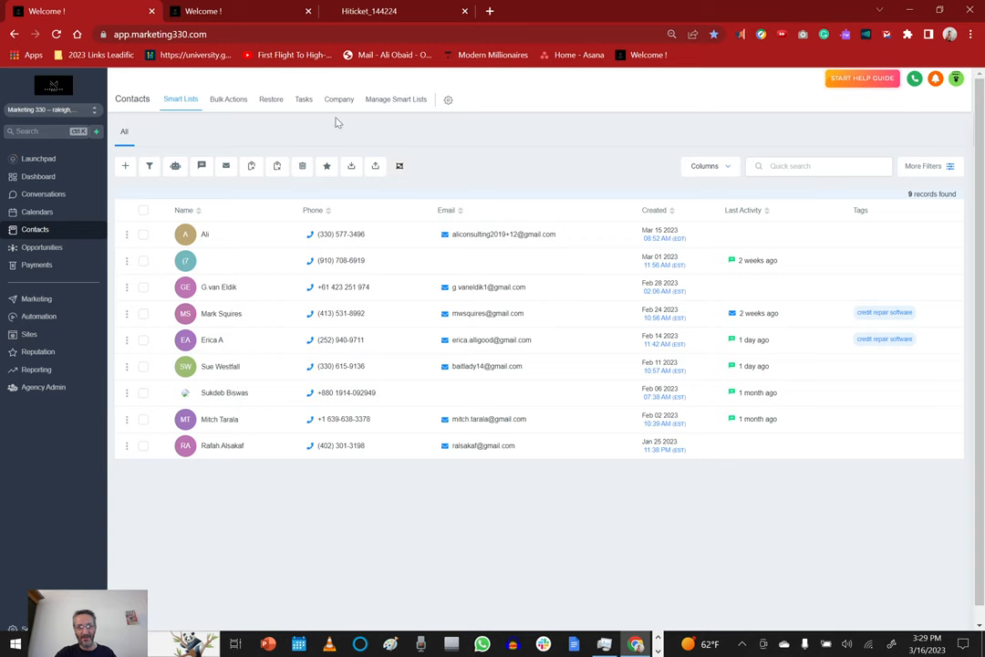
{"action": "left_click", "coordinate": [36, 299]}
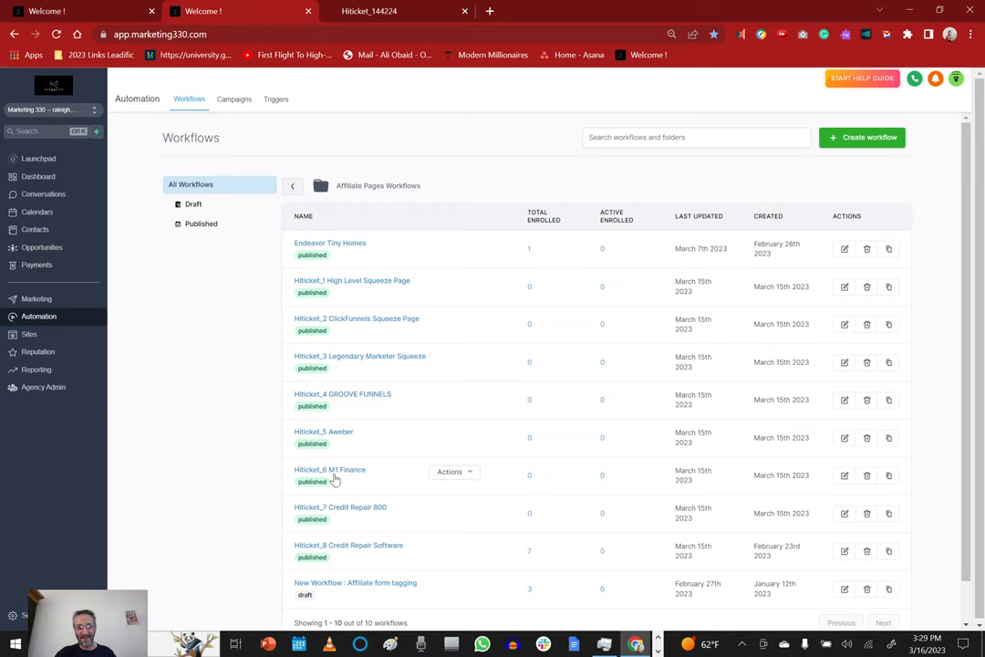
{"action": "mouse_move", "coordinate": [348, 499]}
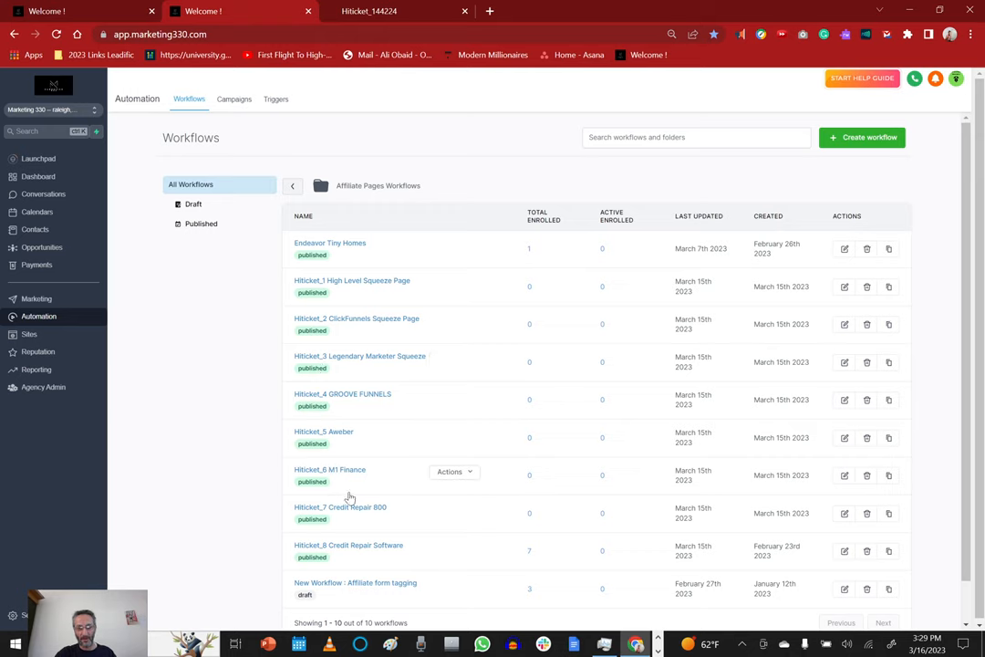
- Scroll the folder's list to reach the Hiticket_7 Credit Repair 800 workflow
{"action": "scroll", "scroll_direction": "down", "scroll_amount": 3}
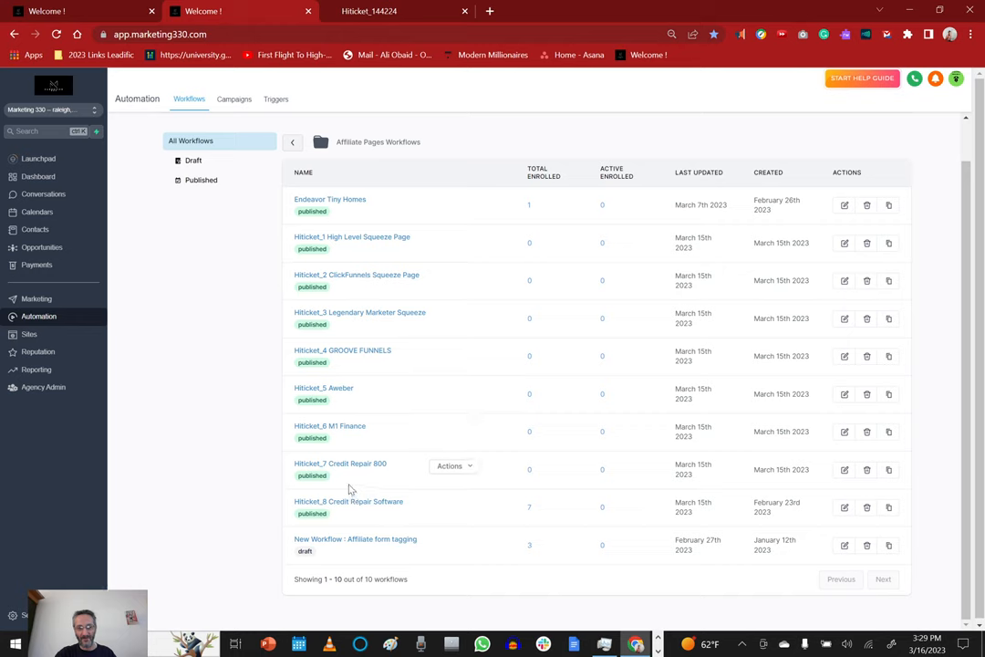
{"action": "mouse_move", "coordinate": [377, 511]}
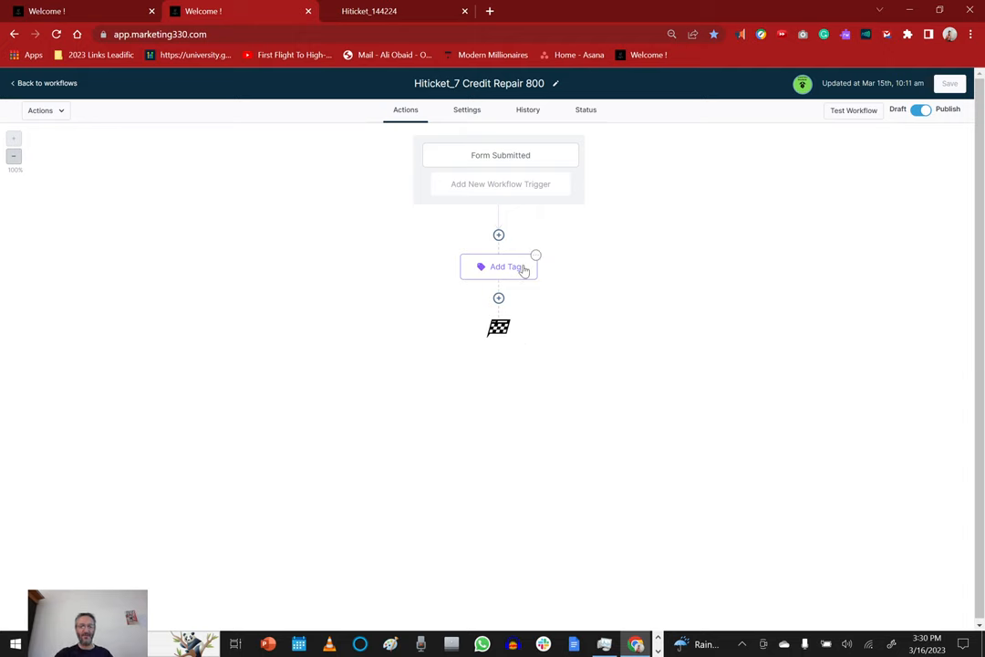
- Leave the Hiticket_7 Credit Repair 800 workflow via Back to workflows
{"action": "left_click", "coordinate": [479, 83]}
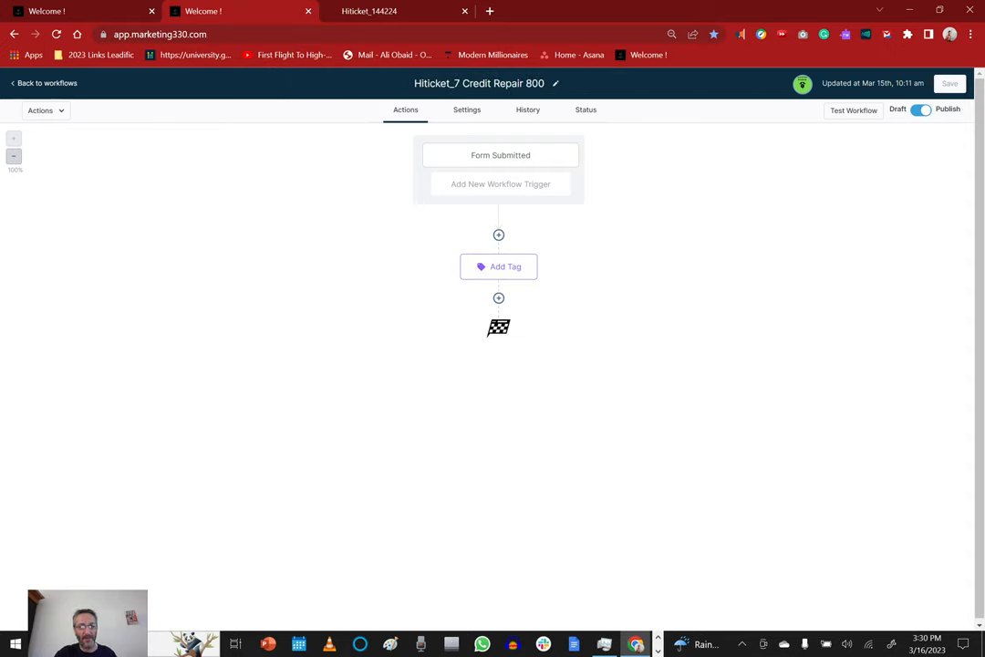
{"action": "left_click", "coordinate": [44, 83]}
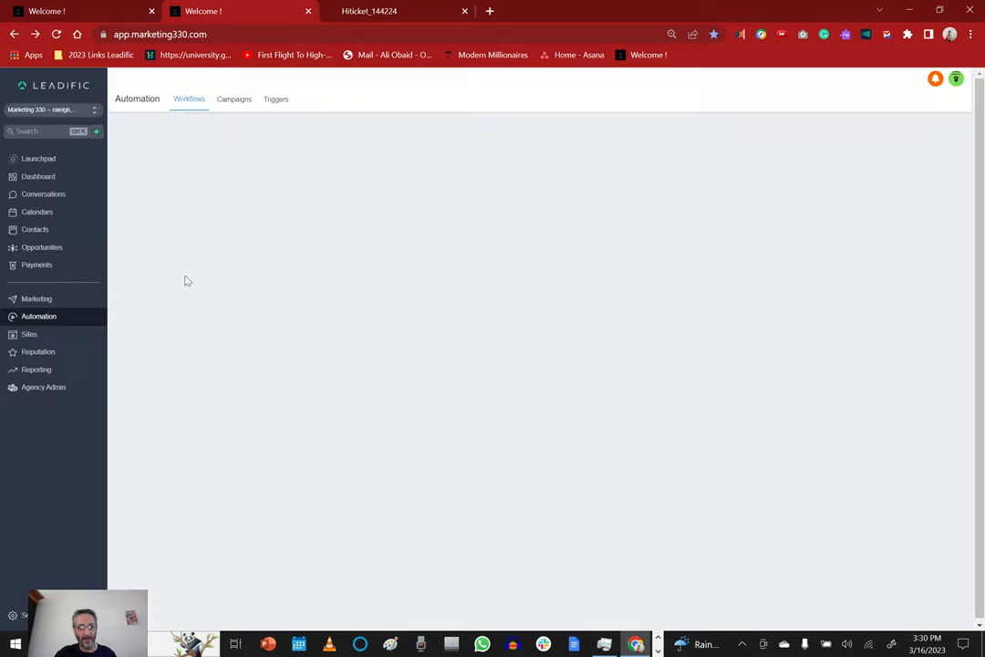
- Visit Contacts and Sites > Funnels > Websites, then switch to the Hiticket_8 Credit Repair Software workflow tab
{"action": "left_click", "coordinate": [34, 229]}
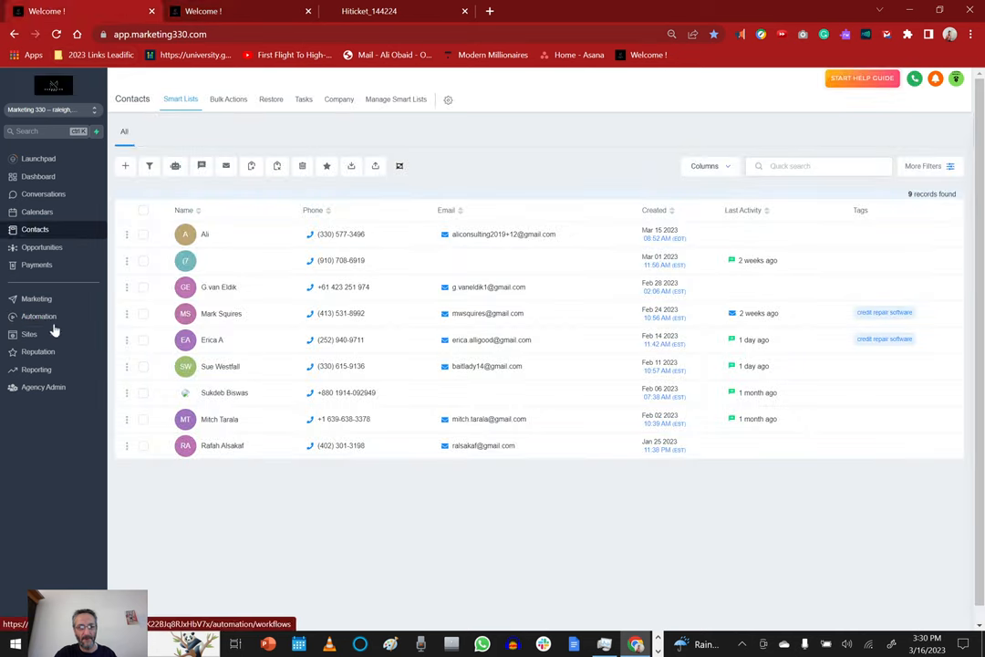
{"action": "left_click", "coordinate": [30, 334]}
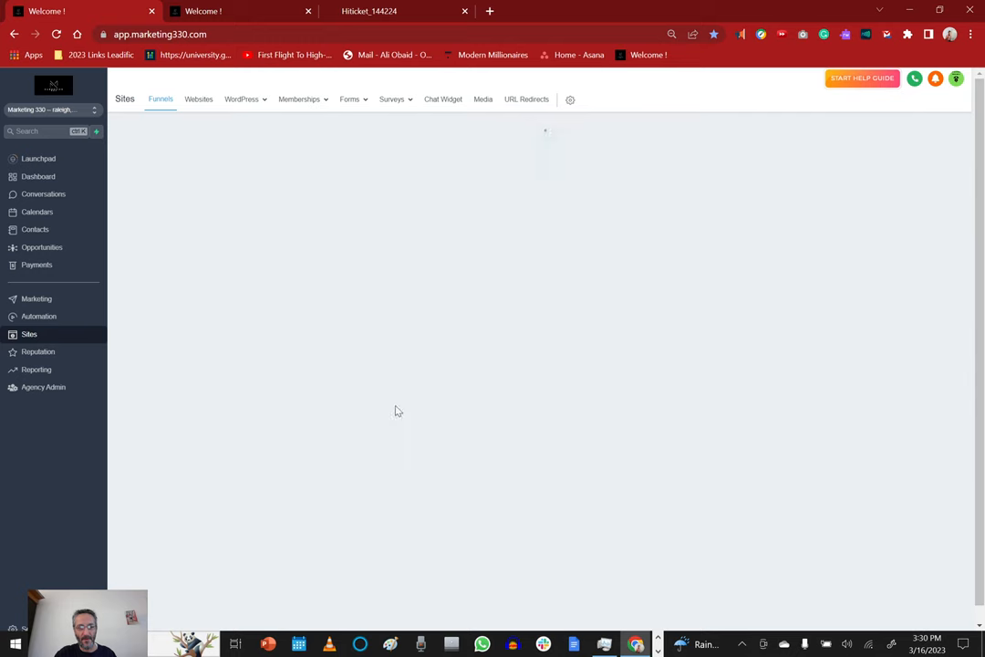
{"action": "left_click", "coordinate": [161, 99]}
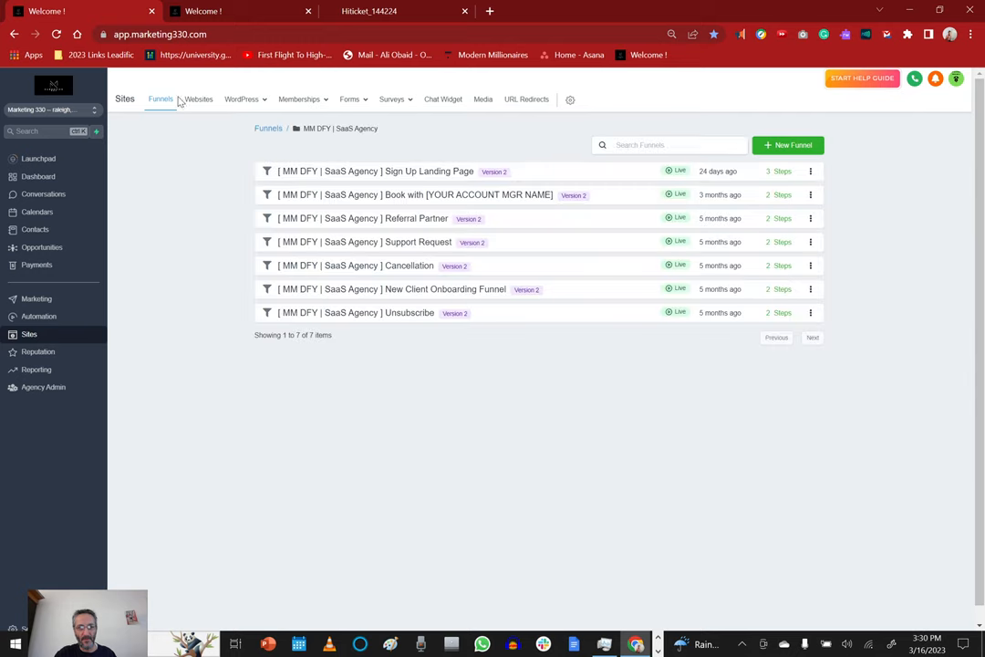
{"action": "left_click", "coordinate": [198, 100]}
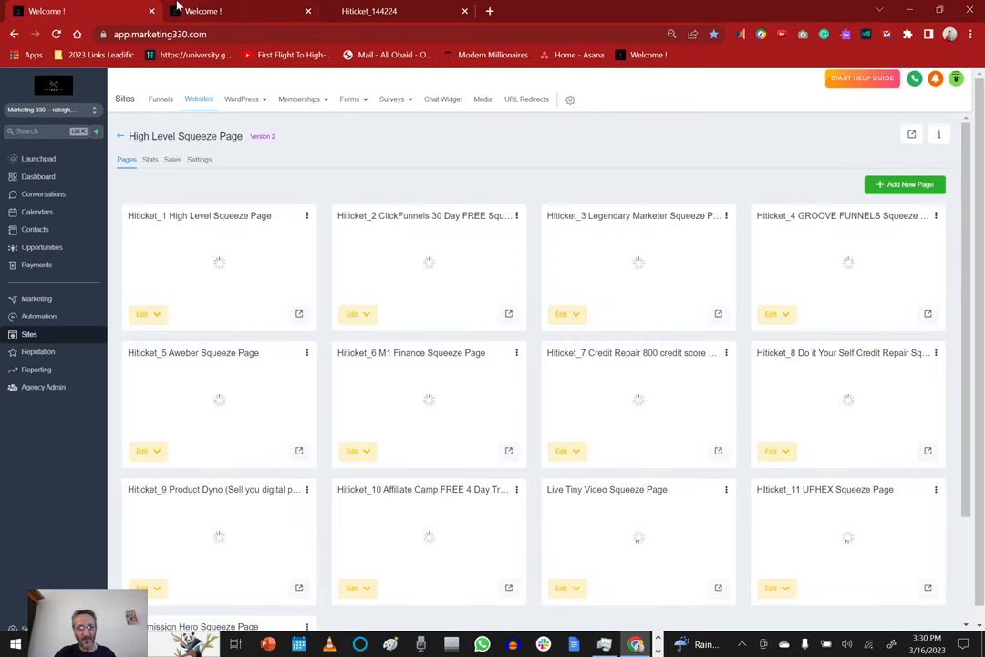
{"action": "left_click", "coordinate": [39, 316]}
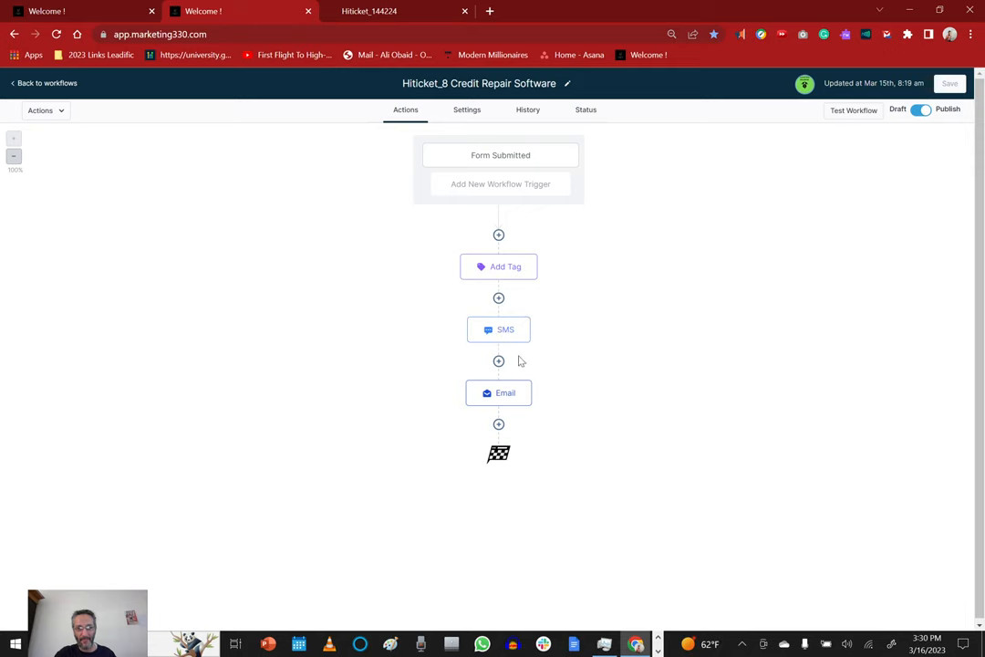
{"action": "mouse_move", "coordinate": [532, 276]}
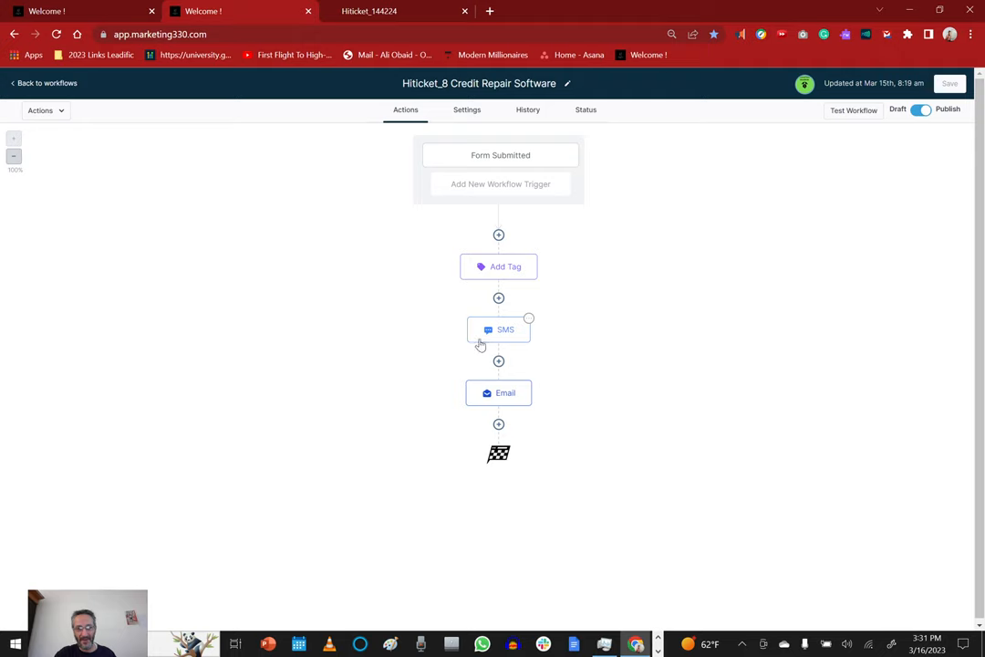
{"action": "mouse_move", "coordinate": [514, 358]}
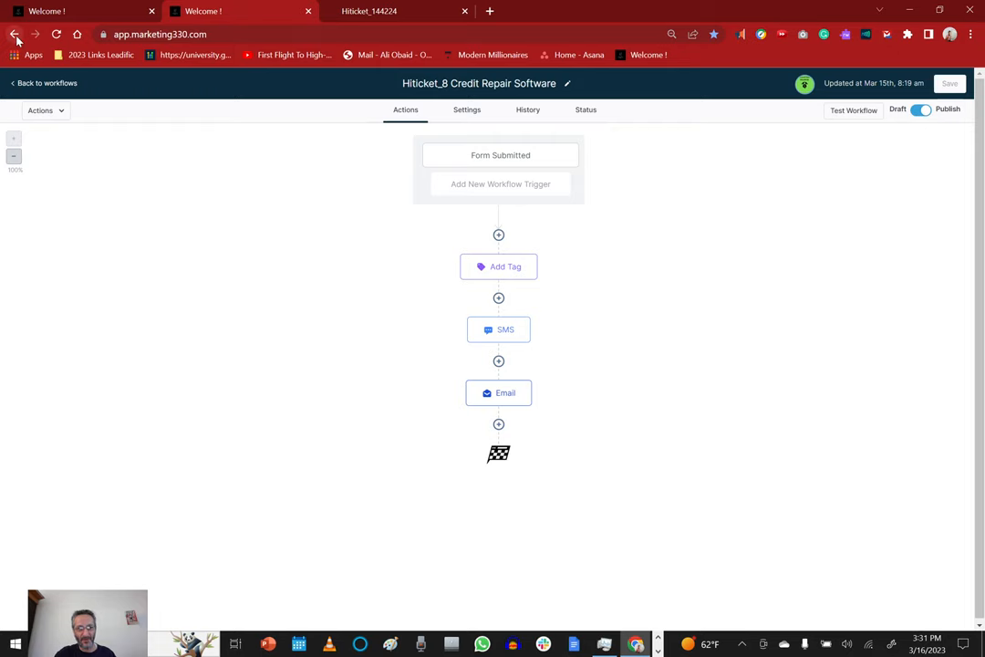
- Go back to the Affiliate Pages Workflows folder with the browser Back button
{"action": "left_click", "coordinate": [14, 34]}
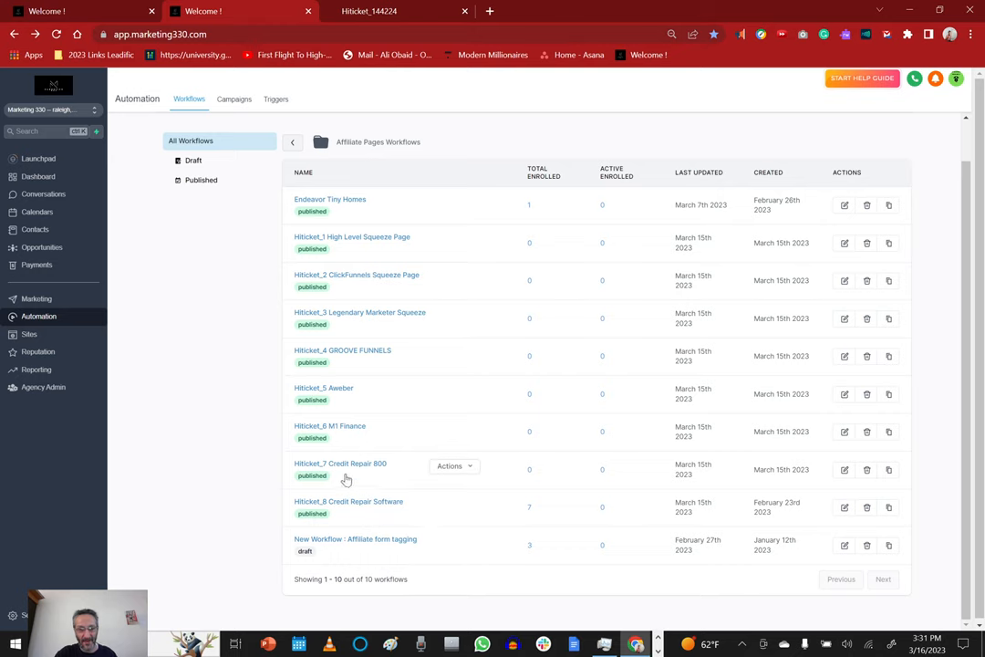
{"action": "mouse_move", "coordinate": [340, 477]}
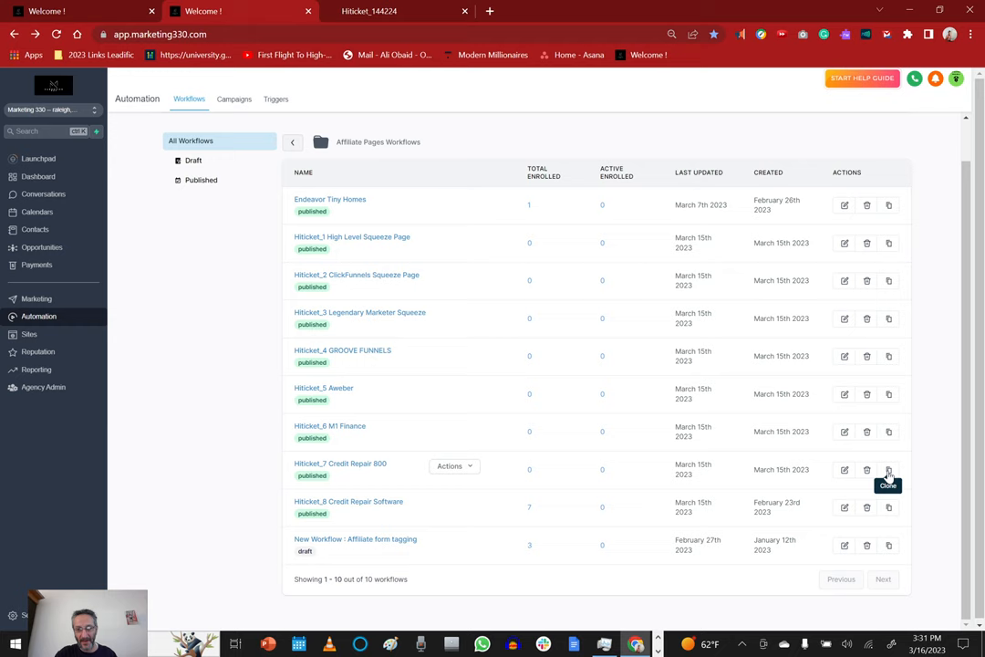
- Start cloning the Hiticket_7 Credit Repair 800 workflow
{"action": "left_click", "coordinate": [888, 469]}
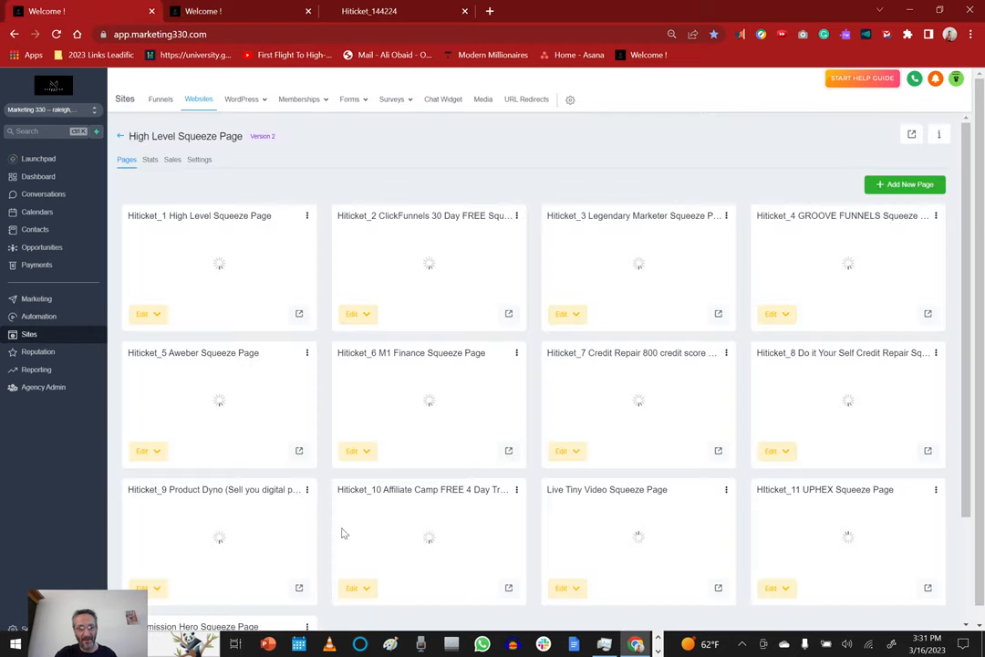
{"action": "mouse_move", "coordinate": [597, 372]}
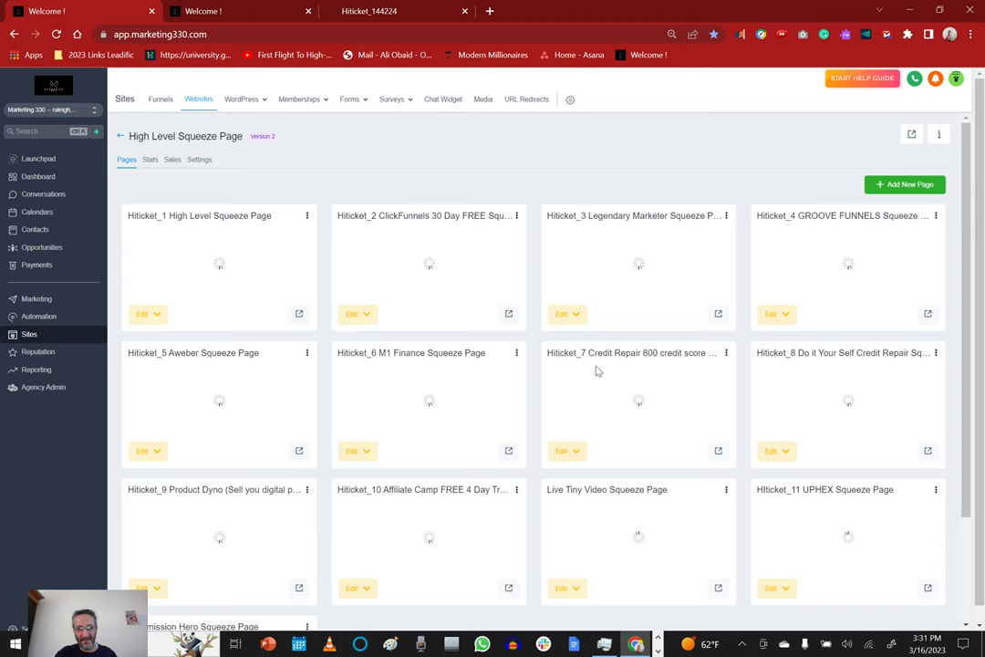
{"action": "mouse_move", "coordinate": [266, 497]}
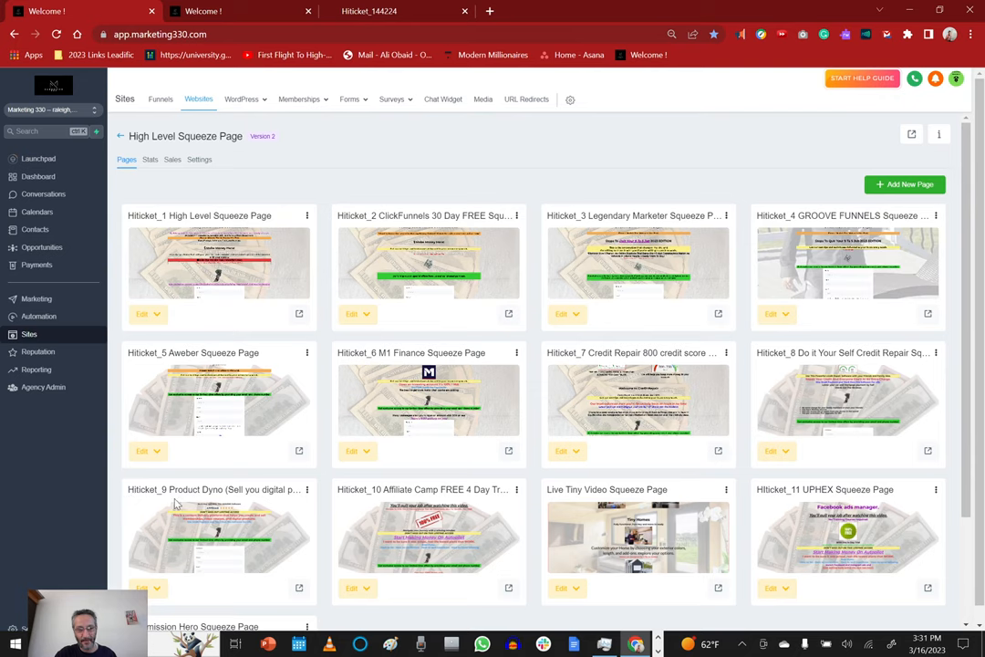
- Copy the page name and name the workflow clone 'Hiticket_9 Product Dyno'
{"action": "double_click", "coordinate": [173, 490]}
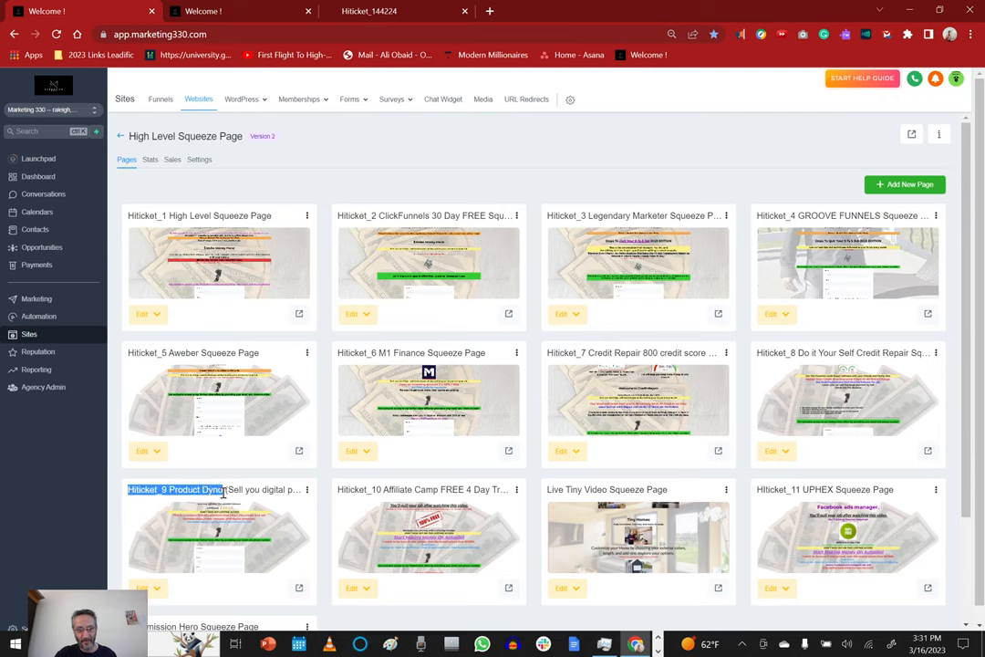
{"action": "right_click", "coordinate": [223, 490]}
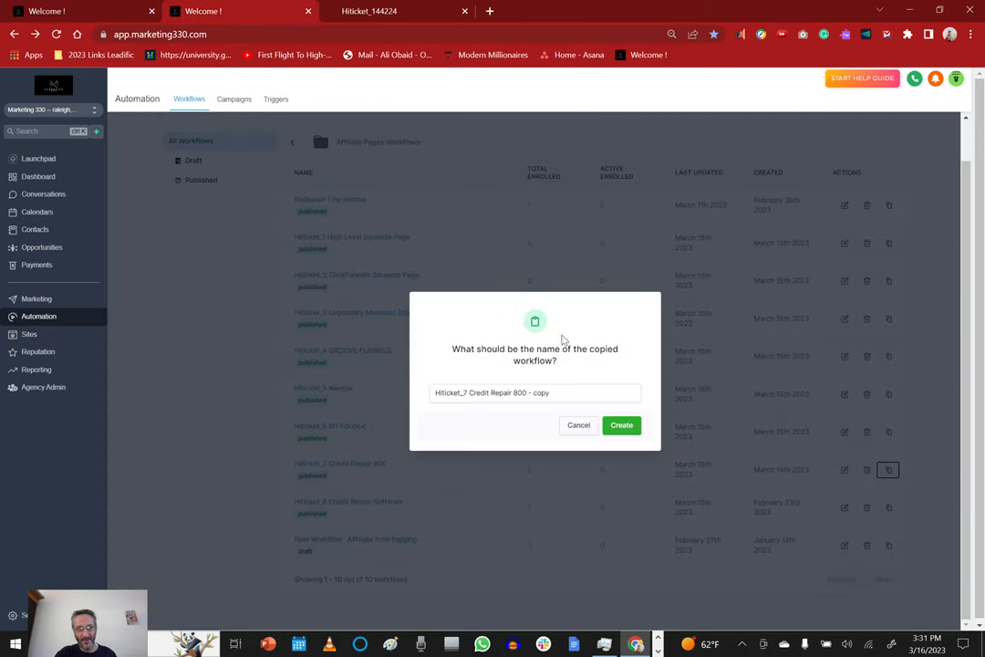
{"action": "left_click", "coordinate": [535, 392]}
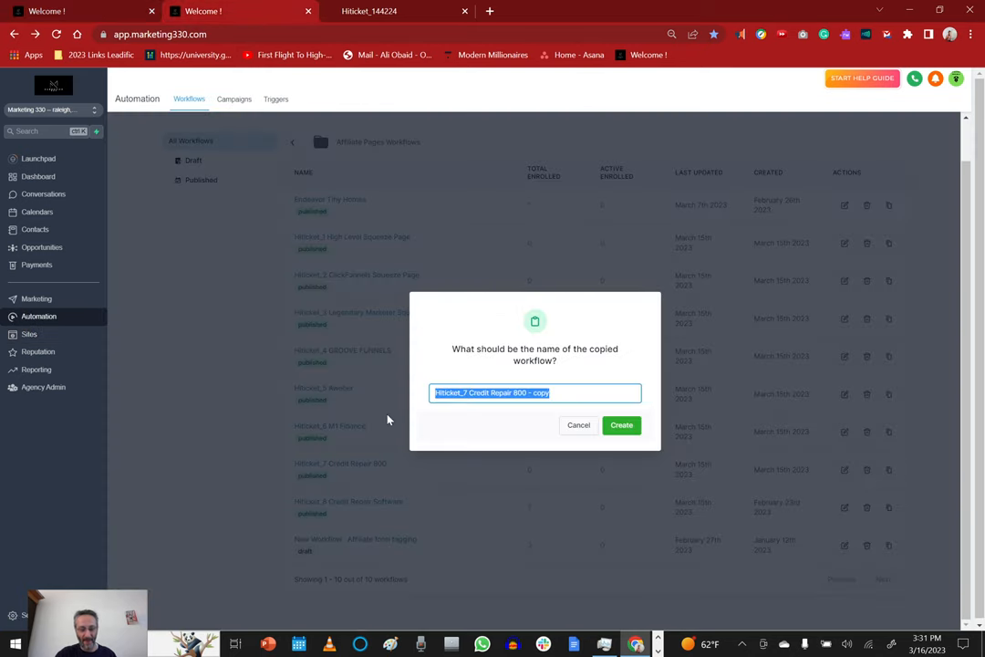
{"action": "type", "text": "Hiticket_9 Product Dyno"}
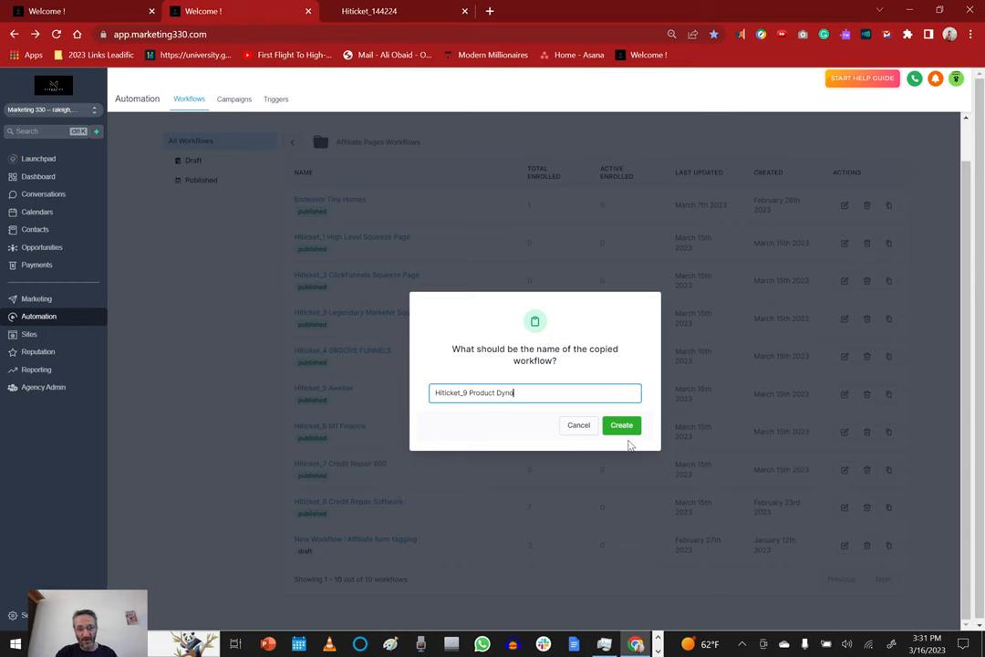
{"action": "key", "text": "Backspace"}
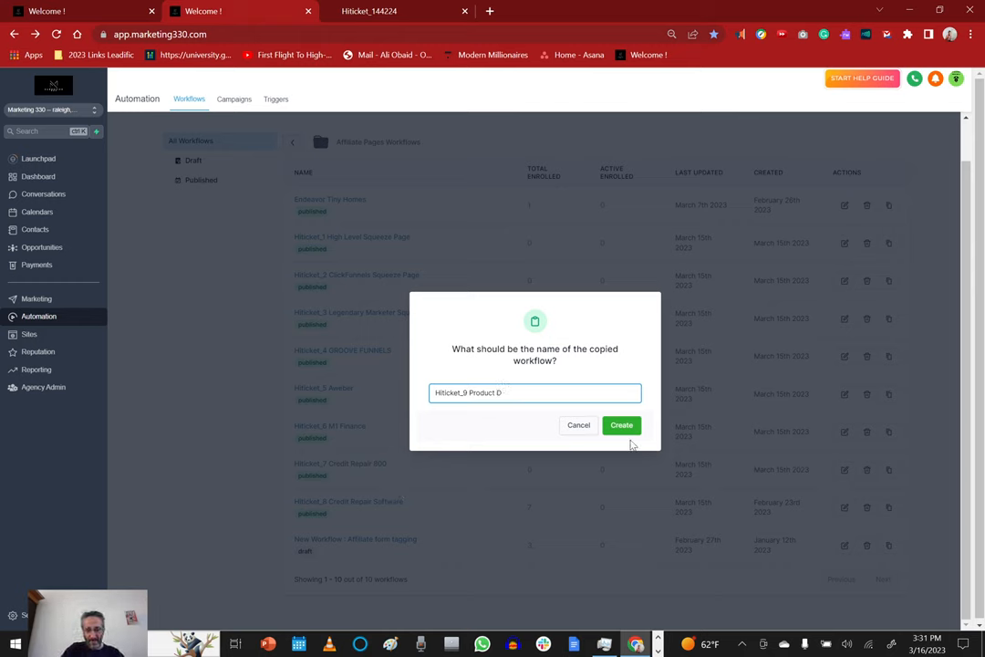
{"action": "type", "text": "yno"}
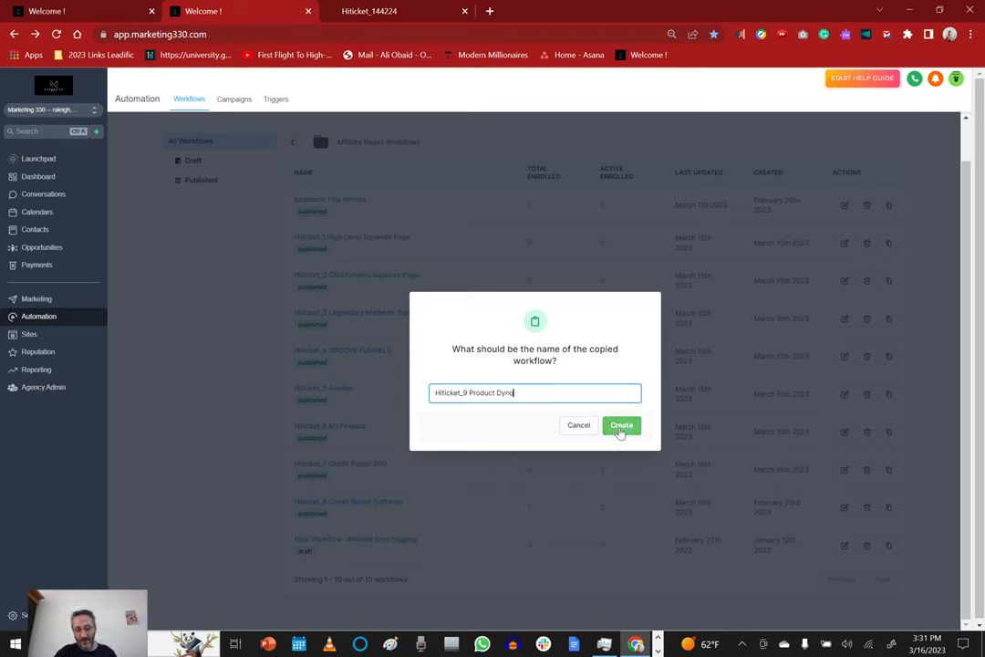
- Create the Hiticket_9 Product Dyno draft workflow in the Affiliate Pages Workflows folder
{"action": "left_click", "coordinate": [620, 425]}
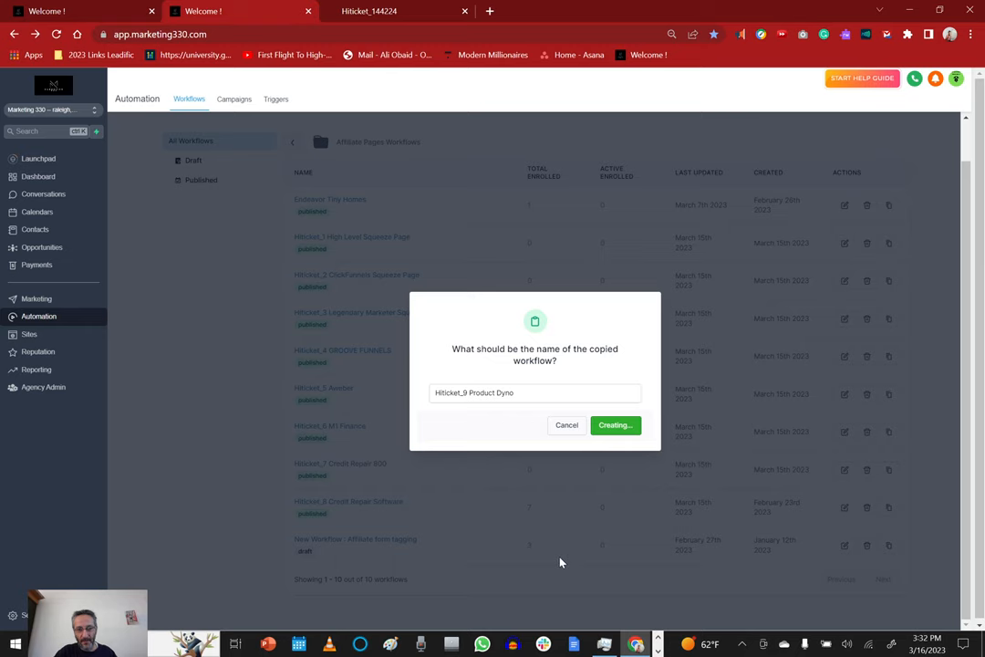
{"action": "left_click", "coordinate": [614, 425]}
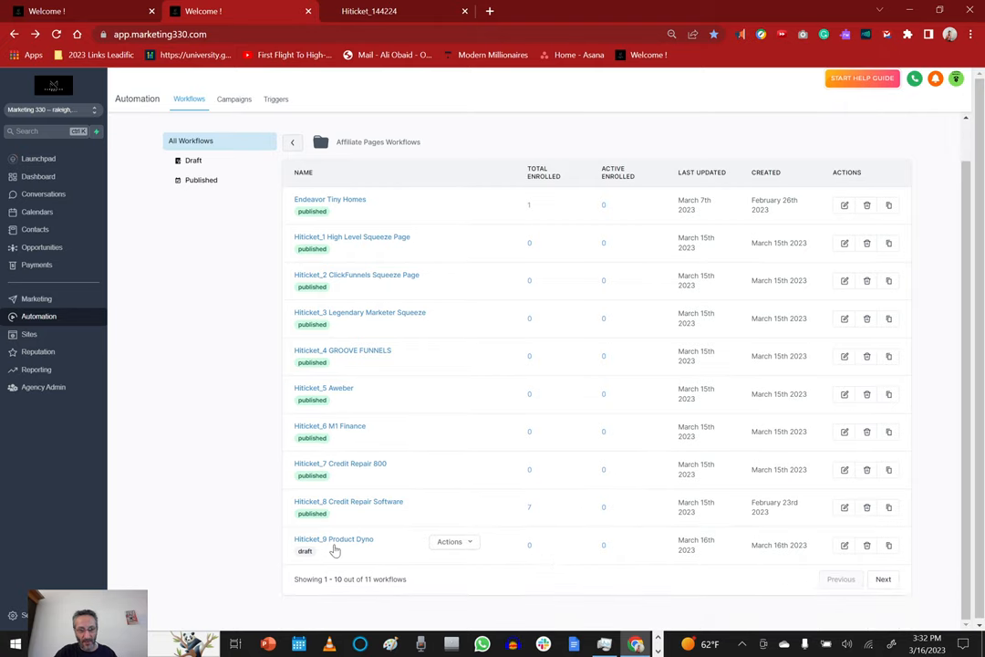
{"action": "mouse_move", "coordinate": [333, 551]}
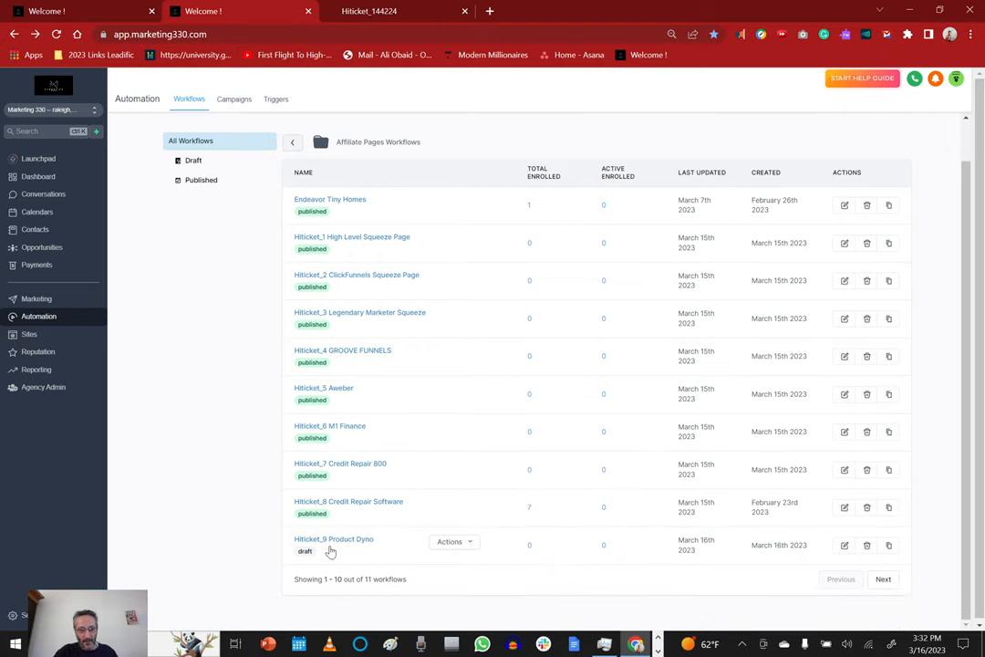
{"action": "mouse_move", "coordinate": [321, 551]}
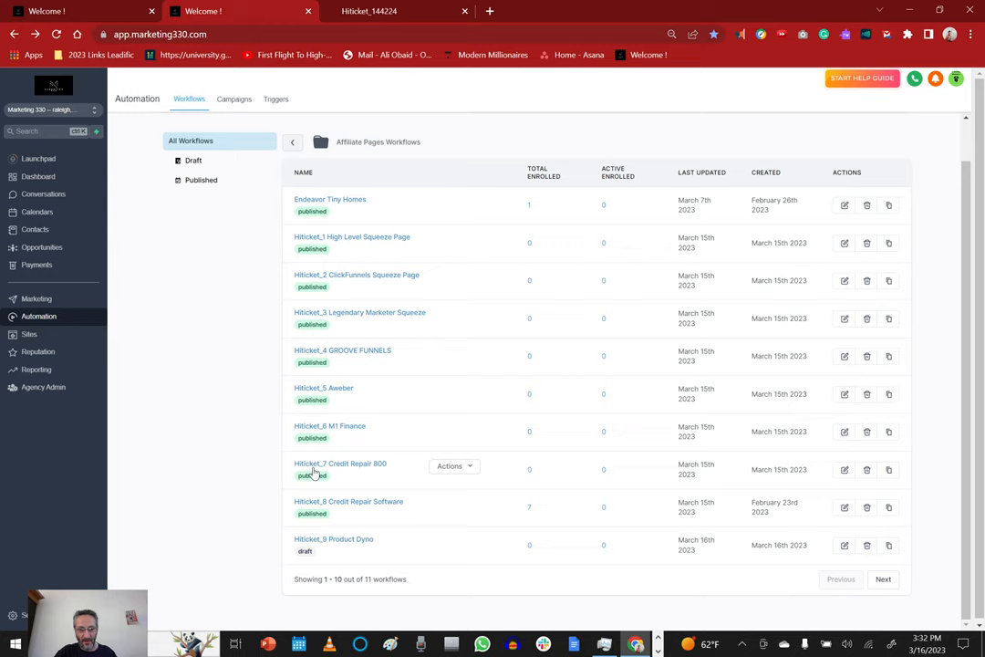
{"action": "mouse_move", "coordinate": [324, 561]}
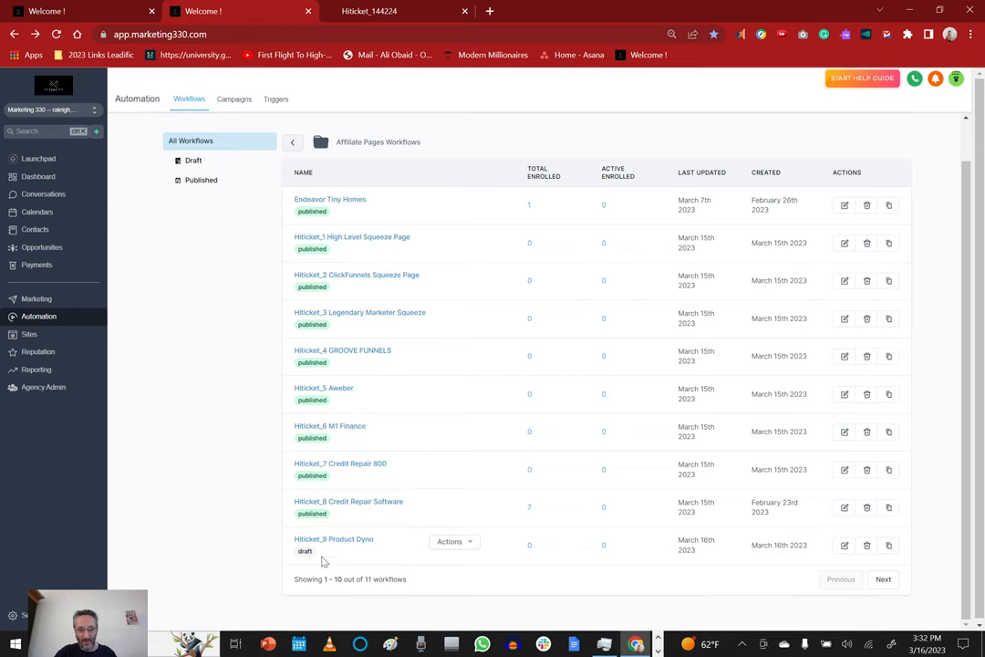
{"action": "mouse_move", "coordinate": [864, 563]}
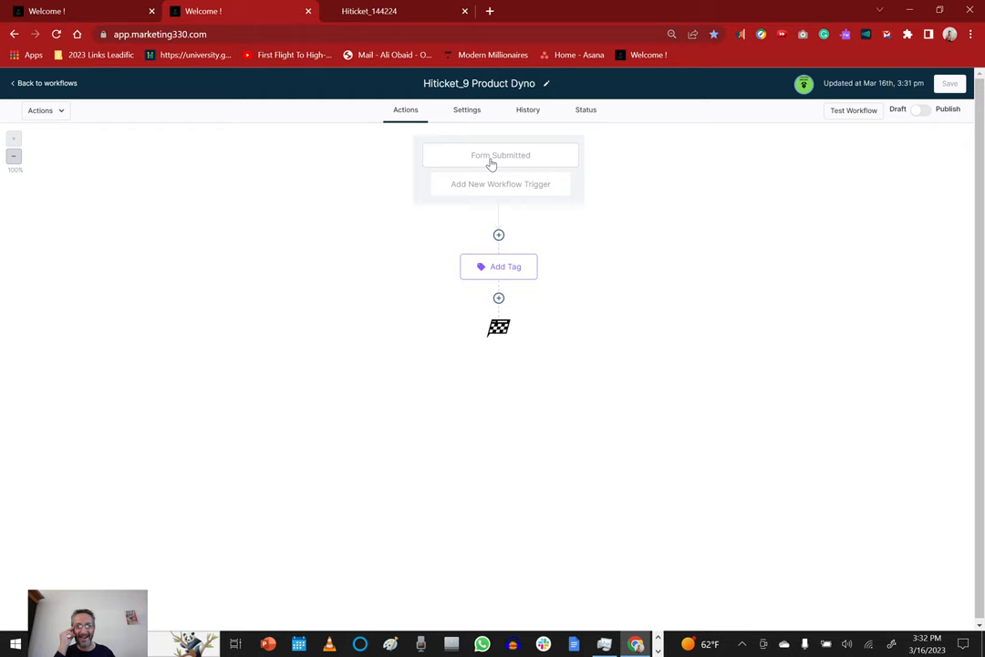
- Set the Form Submitted trigger's filter to Form is ProductDyno AF Form and save the trigger
{"action": "left_click", "coordinate": [499, 155]}
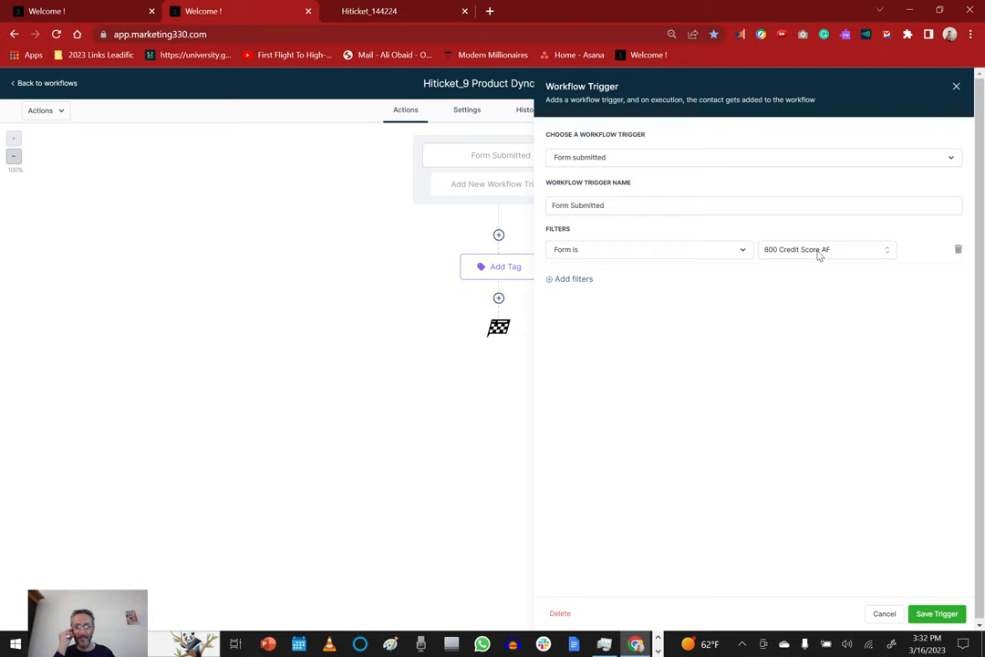
{"action": "left_click", "coordinate": [824, 249]}
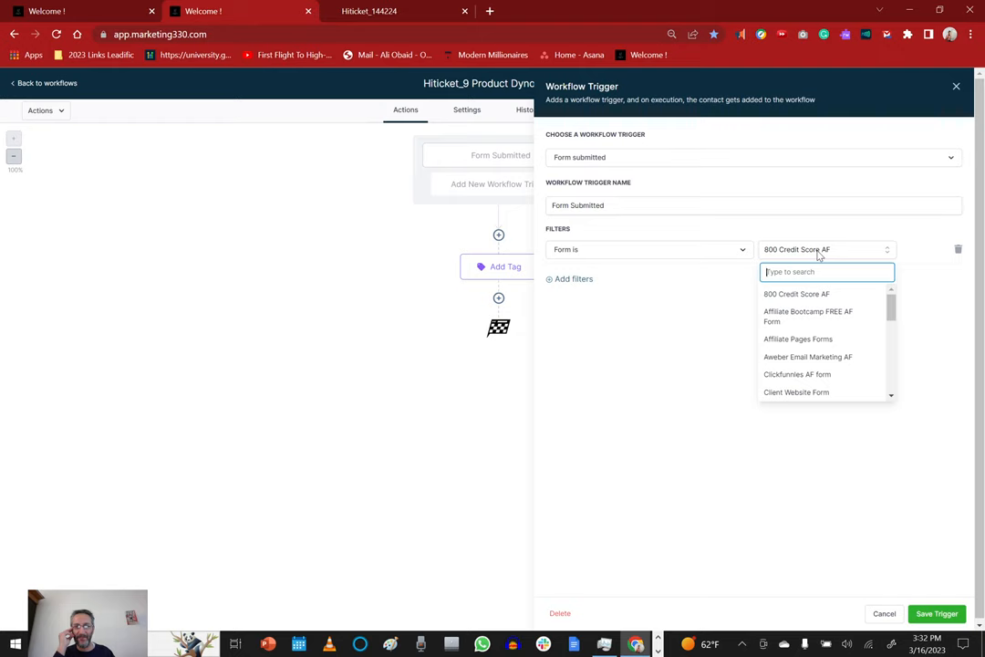
{"action": "mouse_move", "coordinate": [825, 349]}
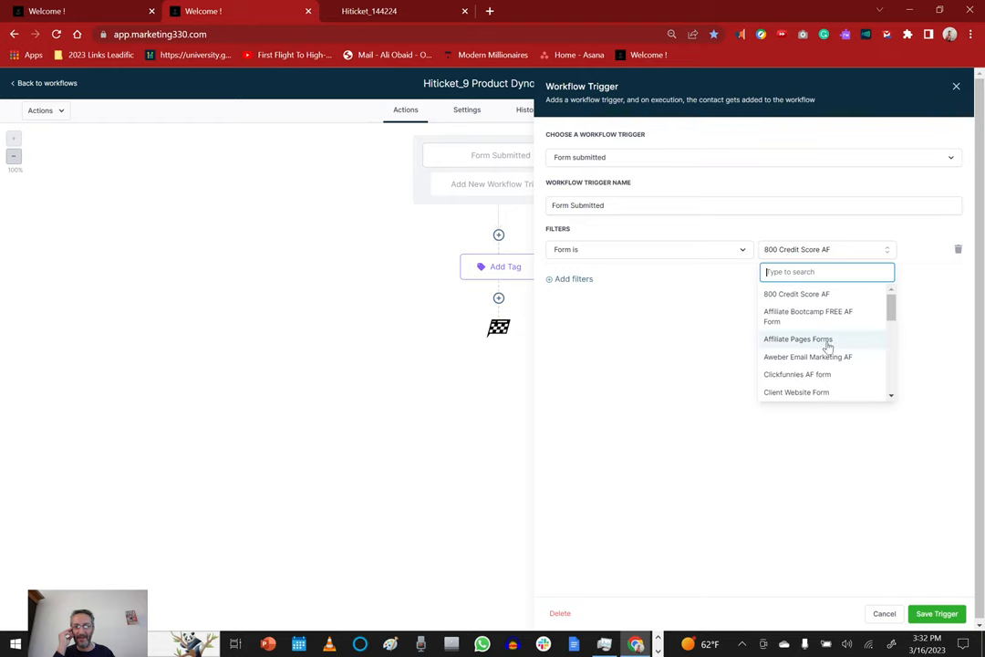
{"action": "scroll", "scroll_direction": "down", "scroll_amount": 3}
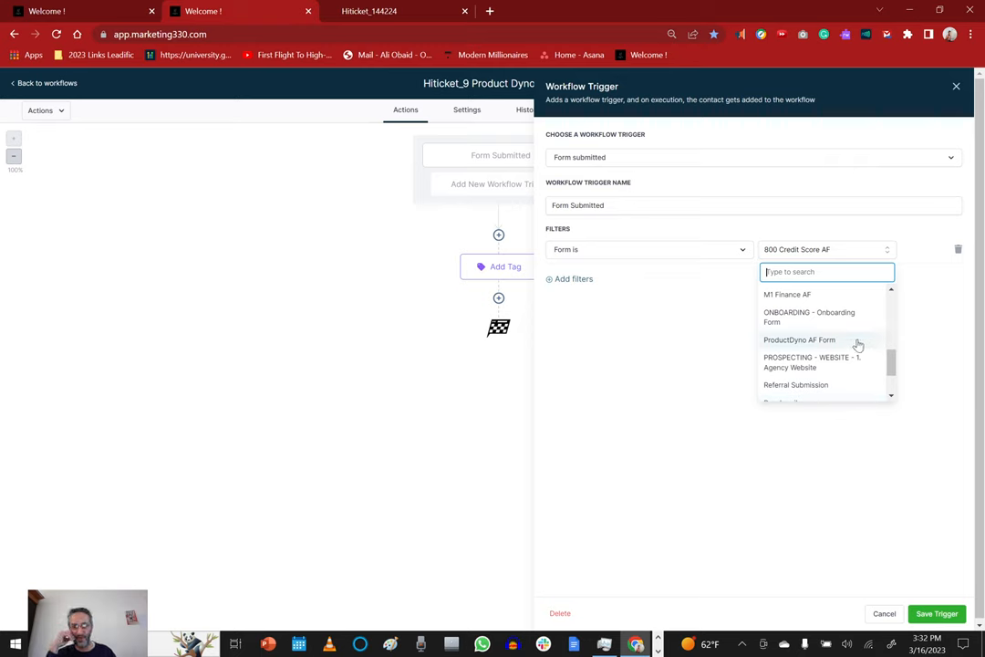
{"action": "scroll", "scroll_direction": "down", "scroll_amount": 3}
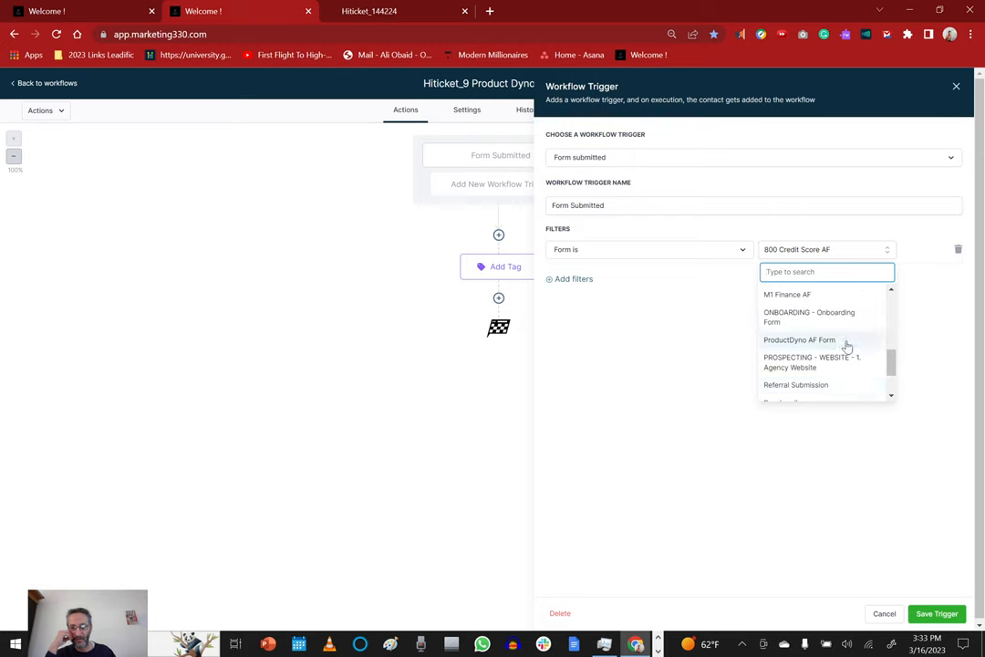
{"action": "mouse_move", "coordinate": [846, 345]}
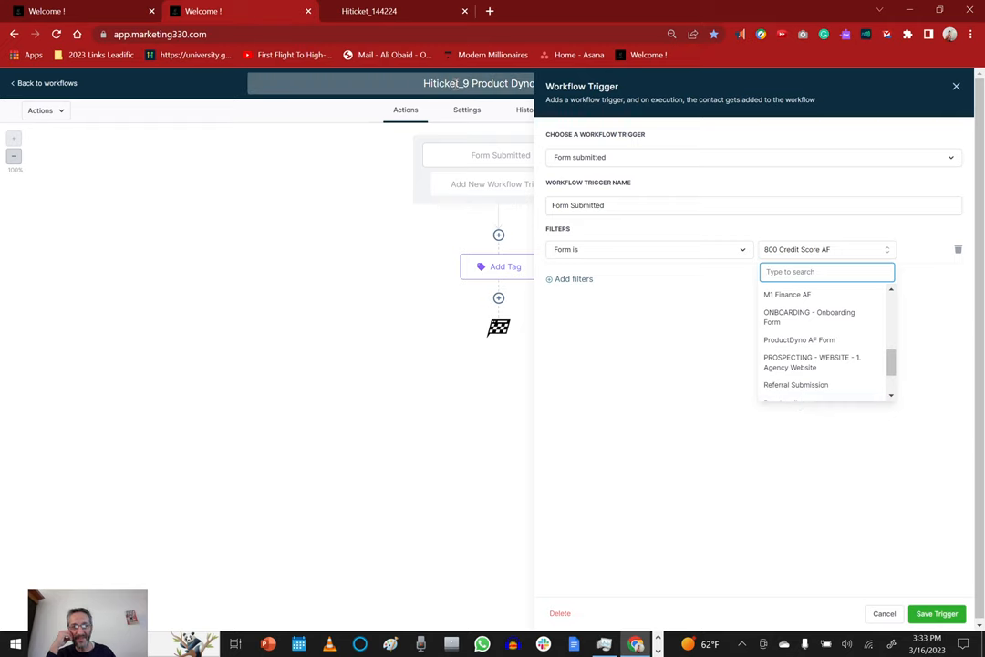
{"action": "mouse_move", "coordinate": [809, 316]}
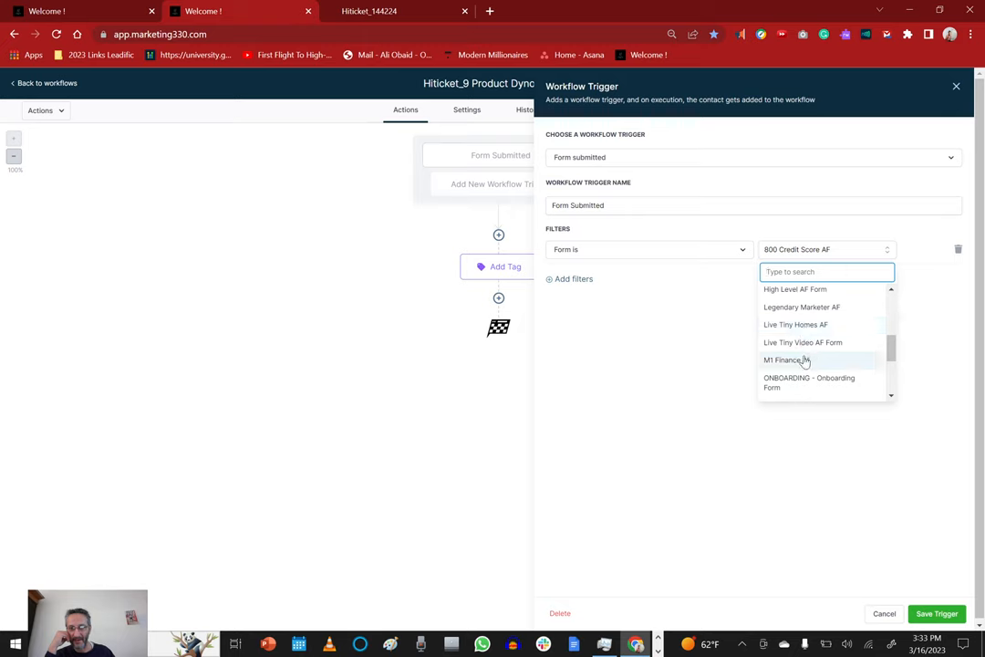
{"action": "scroll", "scroll_direction": "down", "scroll_amount": 3}
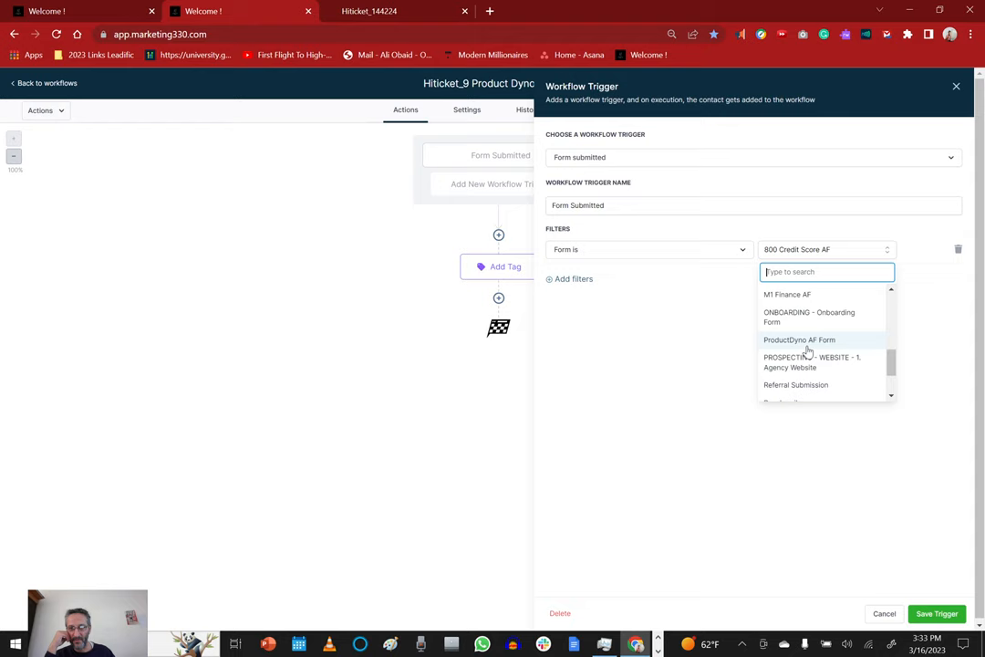
{"action": "left_click", "coordinate": [799, 340]}
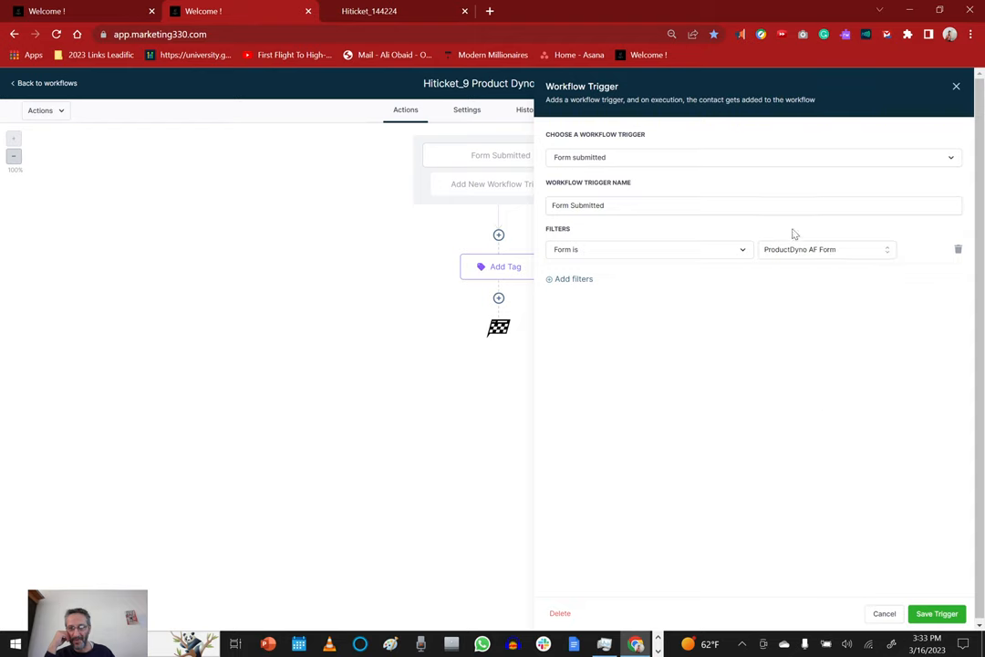
{"action": "mouse_move", "coordinate": [575, 284]}
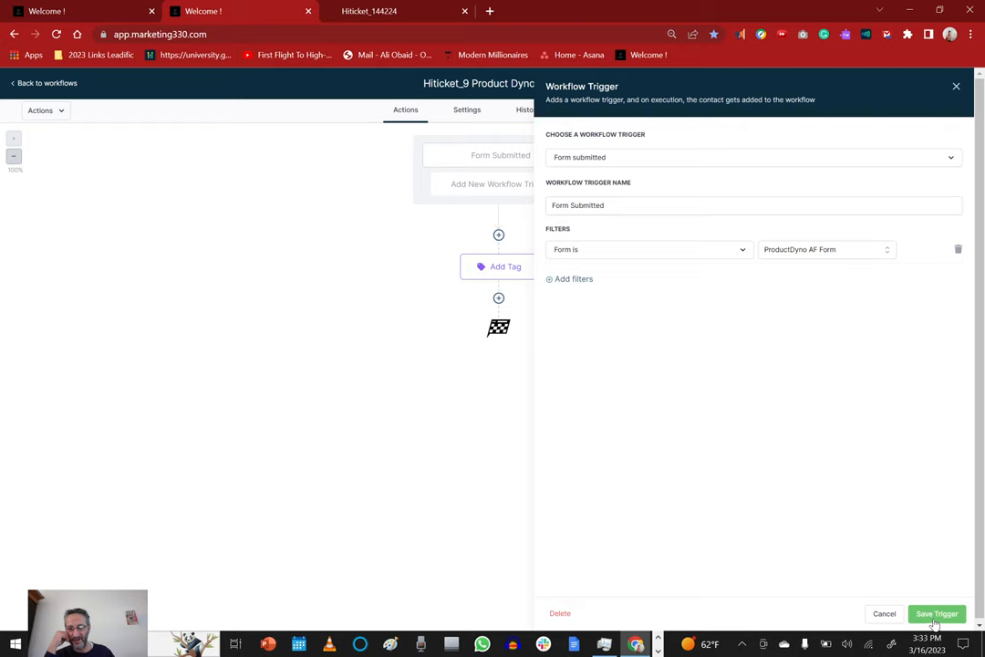
{"action": "left_click", "coordinate": [935, 613]}
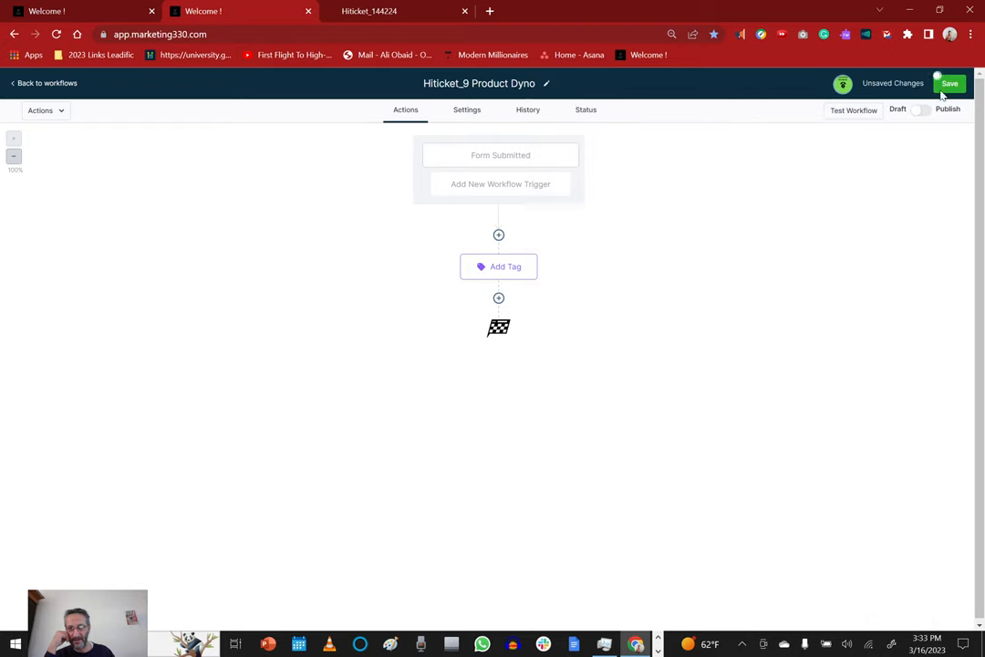
- Save the workflow, then remove the old hiticket_7 credit repair 800 tag from the Add Tag action
{"action": "left_click", "coordinate": [949, 83]}
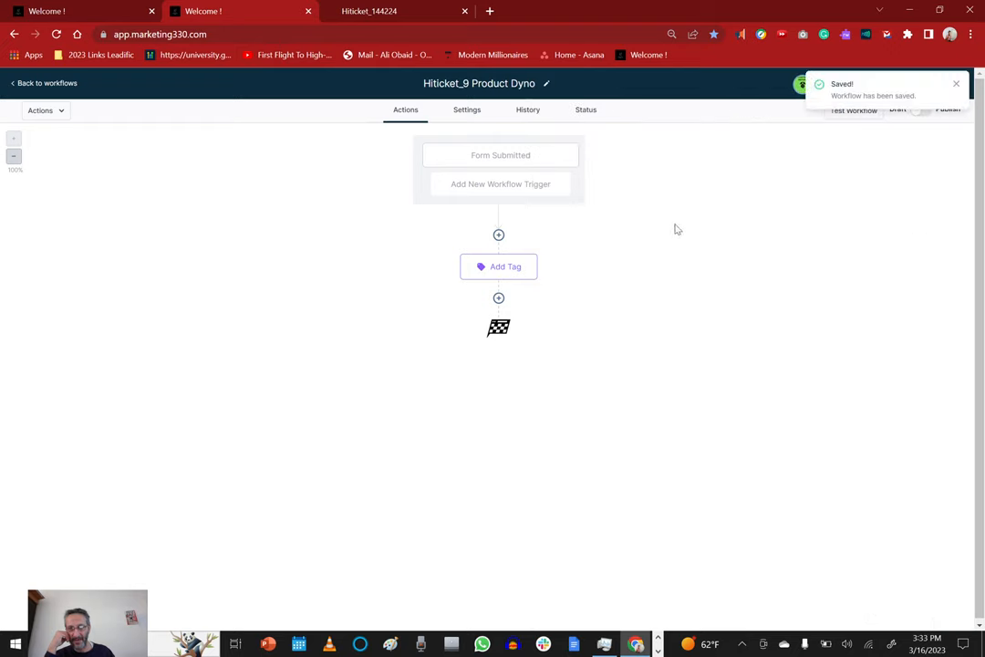
{"action": "mouse_move", "coordinate": [456, 269]}
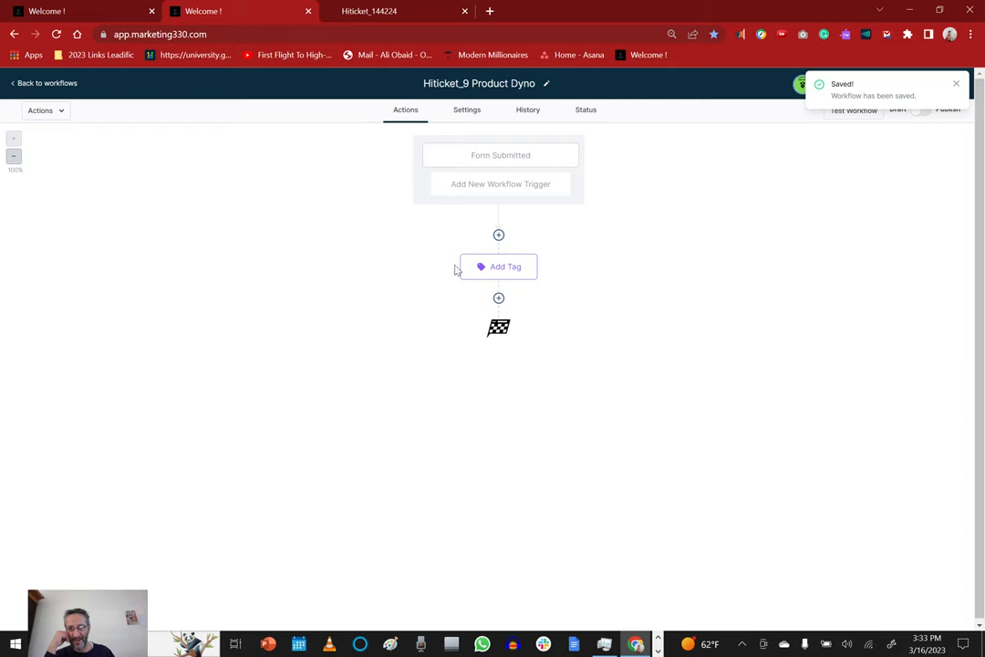
{"action": "left_click", "coordinate": [499, 266]}
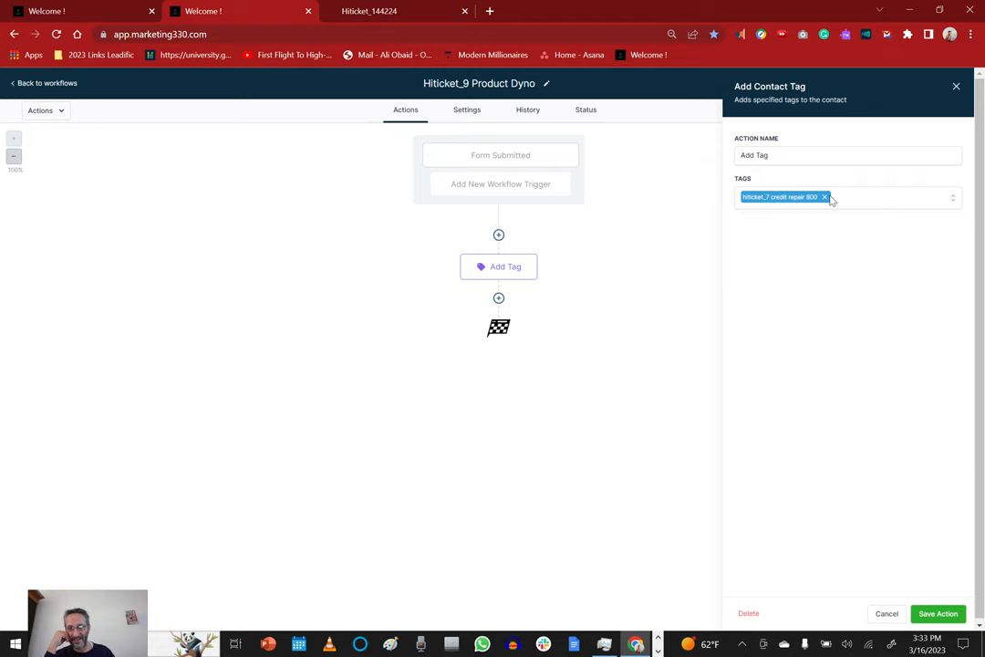
{"action": "left_click", "coordinate": [848, 195]}
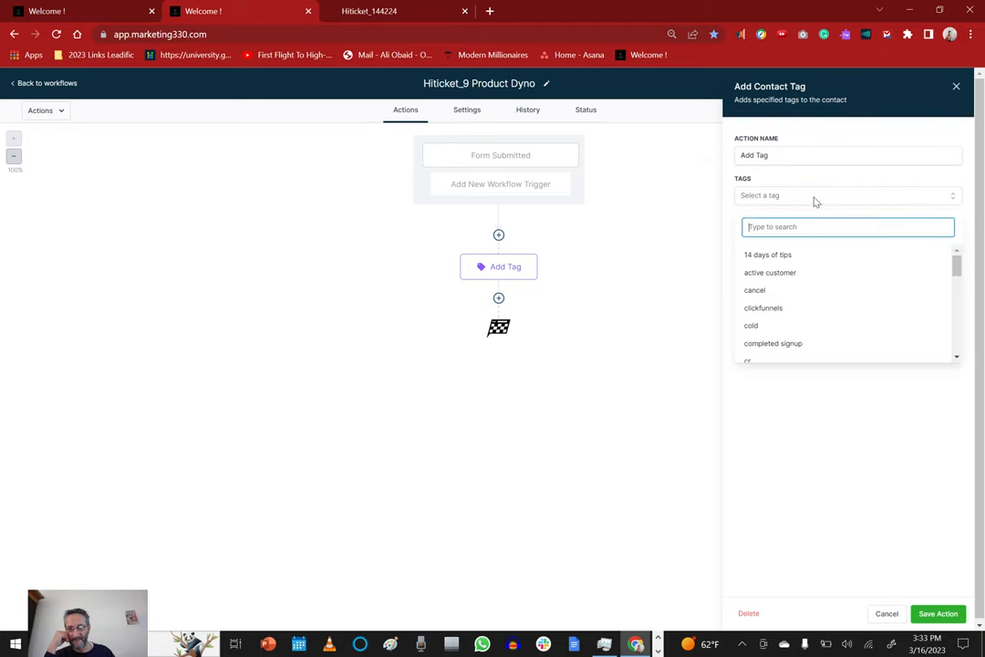
{"action": "scroll", "scroll_direction": "down", "scroll_amount": 3}
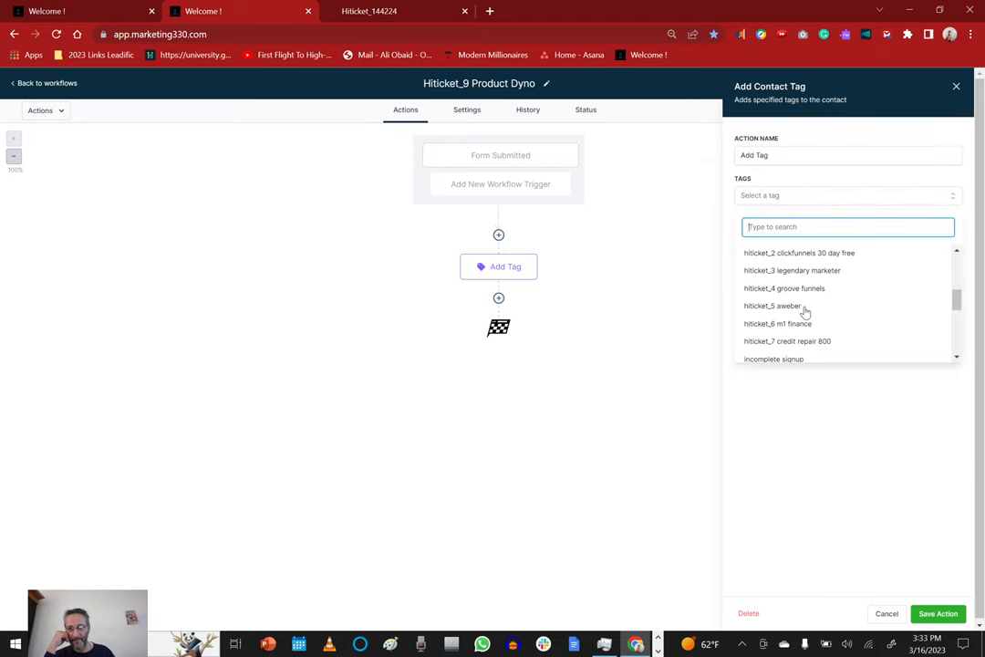
{"action": "scroll", "scroll_direction": "down", "scroll_amount": 3}
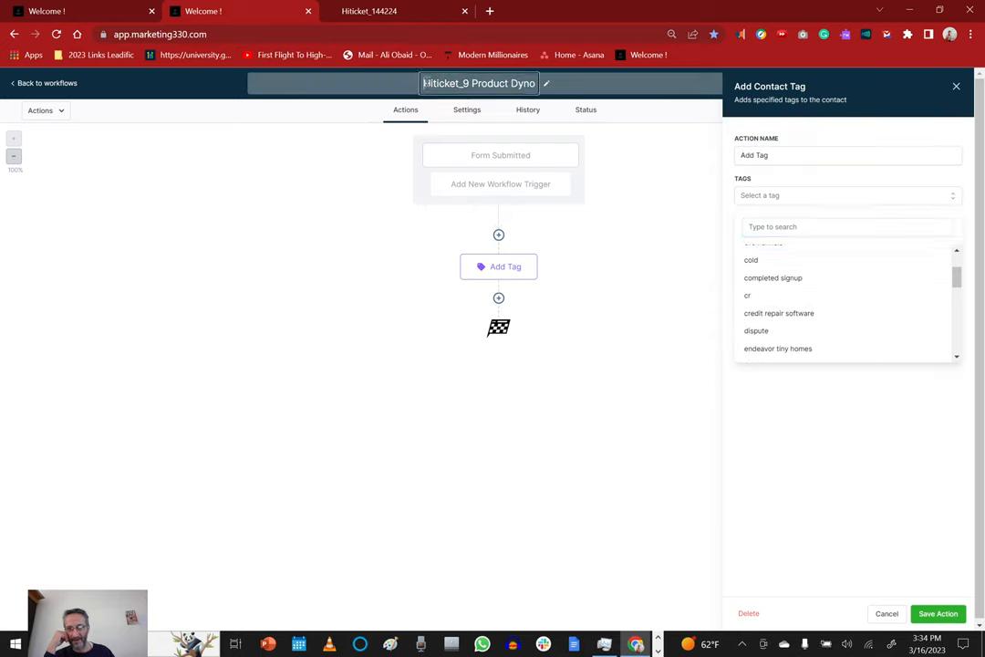
{"action": "left_click", "coordinate": [478, 83]}
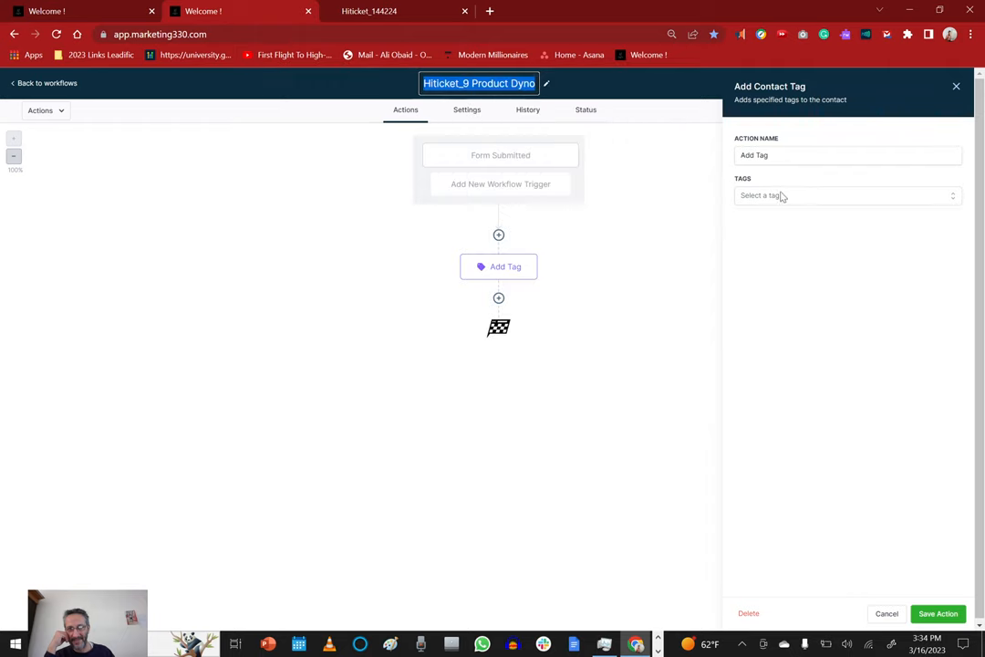
- Create and apply a new 'Hiticket_9 Product Dyno' tag, save the action and the workflow
{"action": "left_click", "coordinate": [847, 195]}
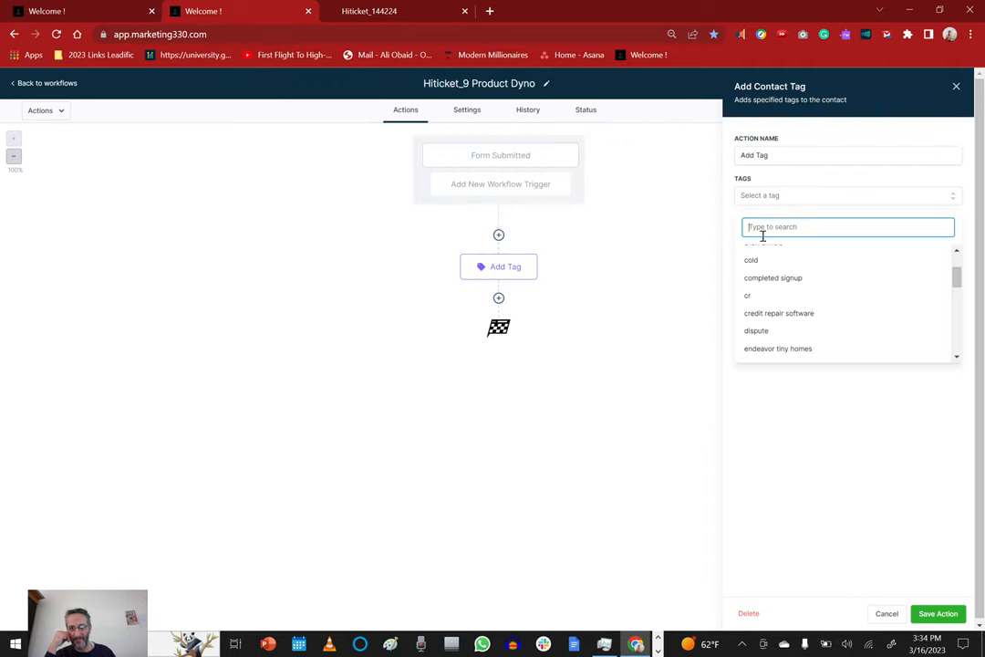
{"action": "type", "text": "Hiticket_9 Product Dyno"}
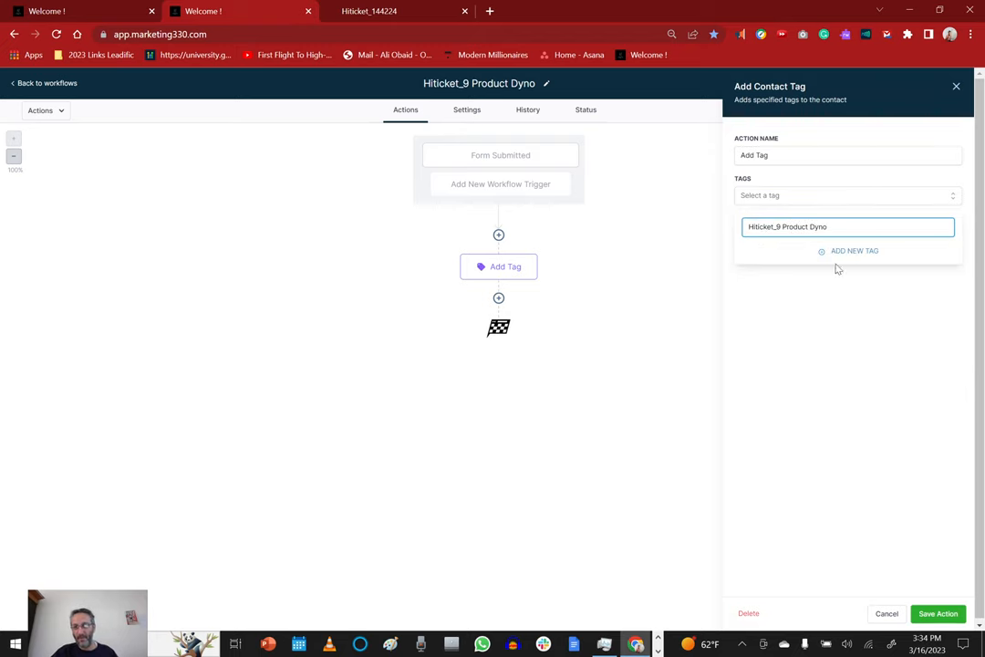
{"action": "left_click", "coordinate": [854, 251]}
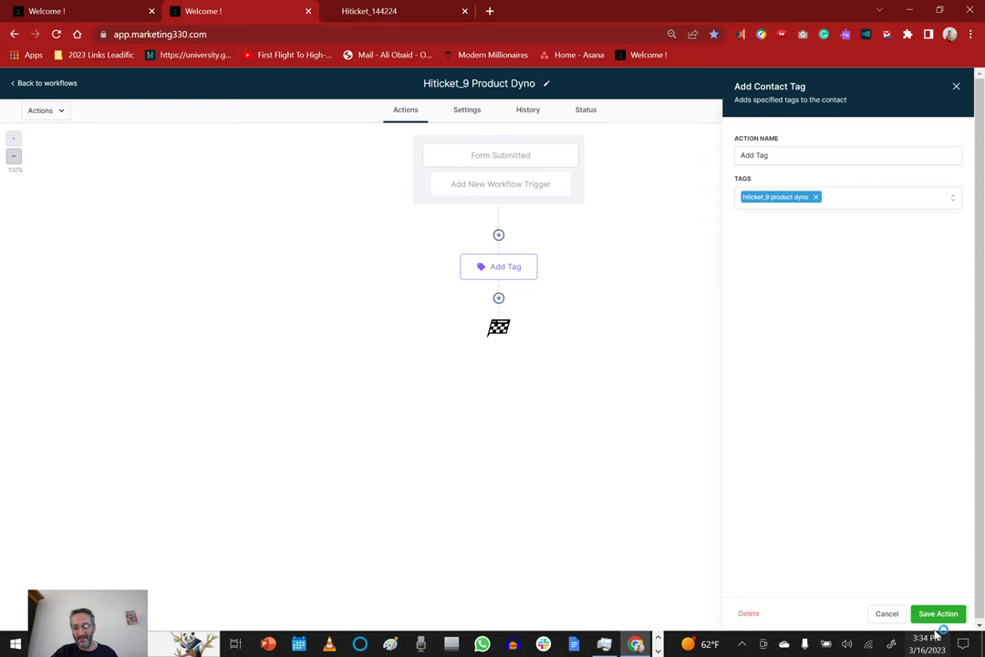
{"action": "left_click", "coordinate": [938, 613]}
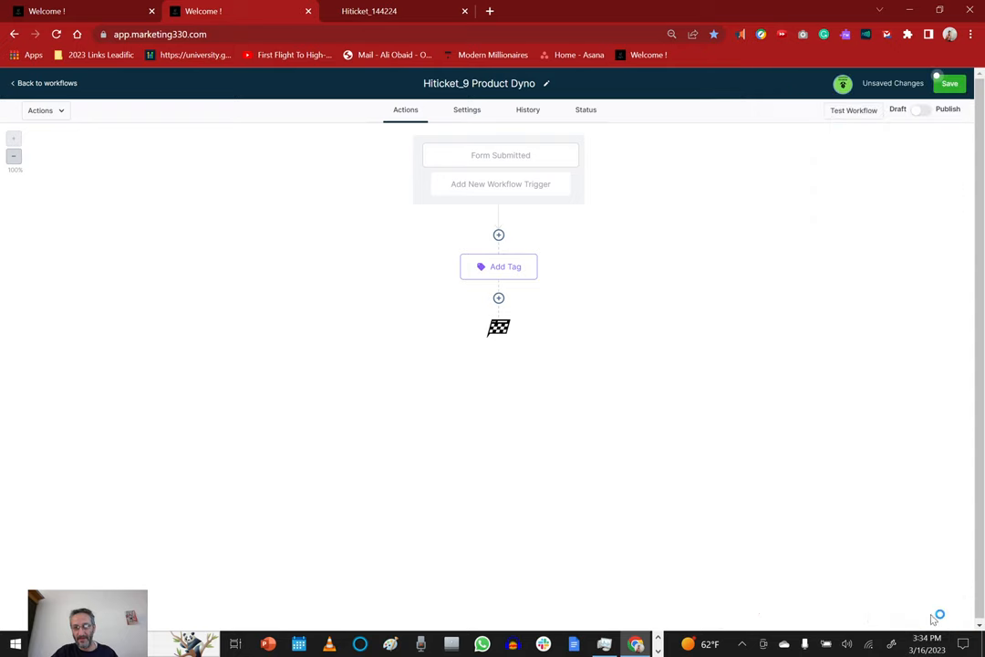
{"action": "left_click", "coordinate": [948, 83]}
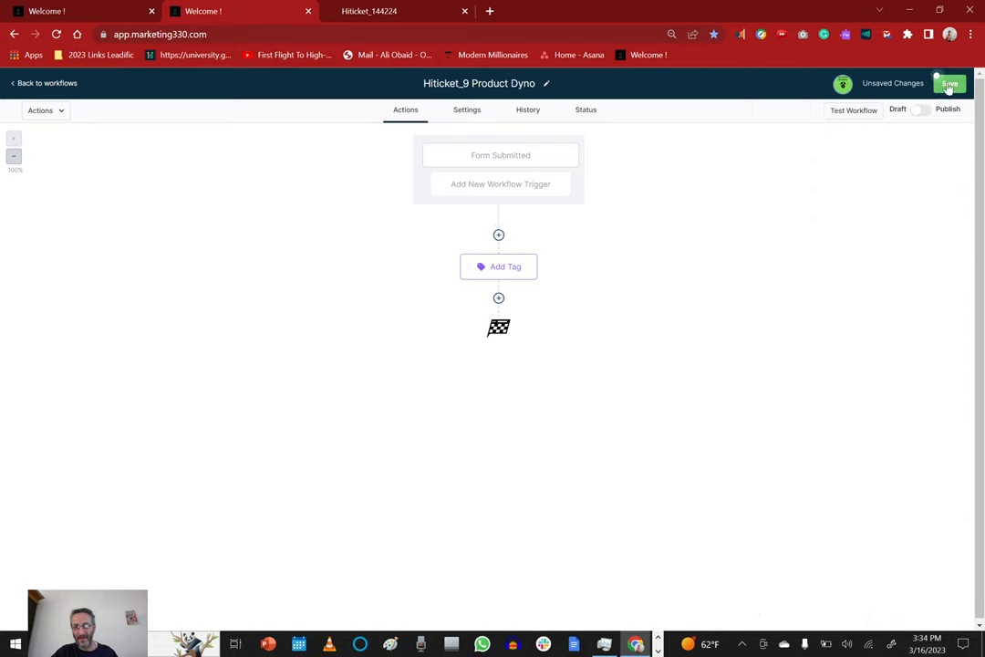
{"action": "left_click", "coordinate": [949, 83]}
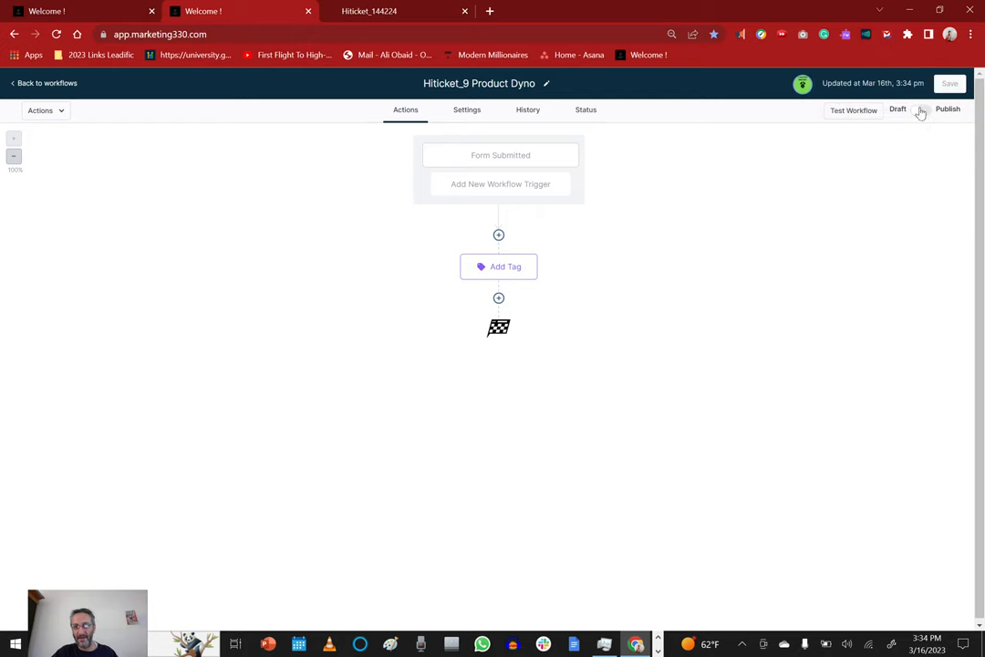
- Publish and save the workflow, then return to the website's squeeze page list
{"action": "left_click", "coordinate": [920, 109]}
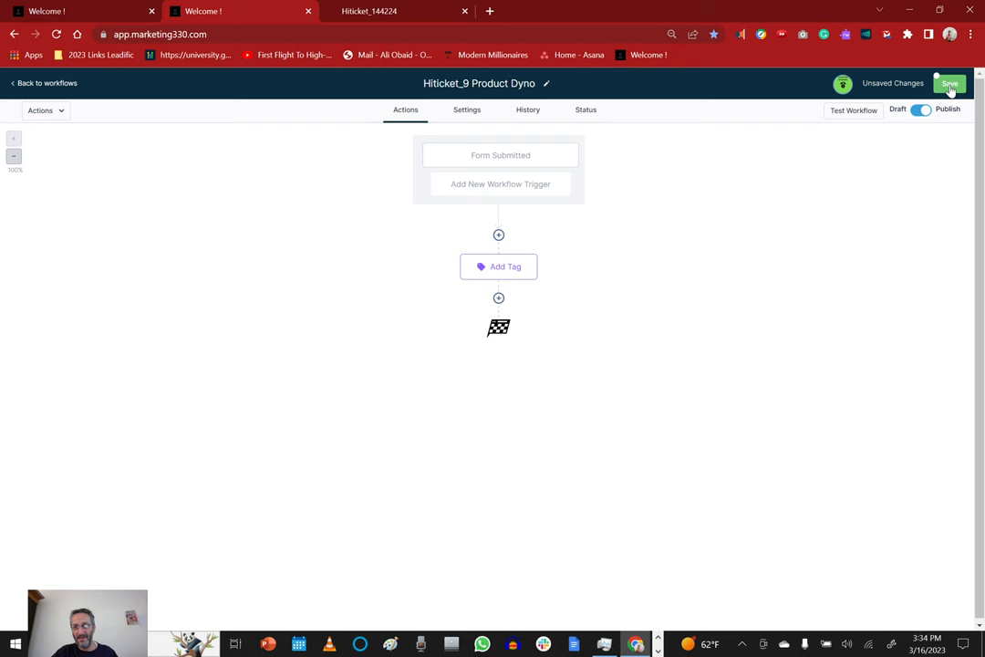
{"action": "left_click", "coordinate": [949, 83]}
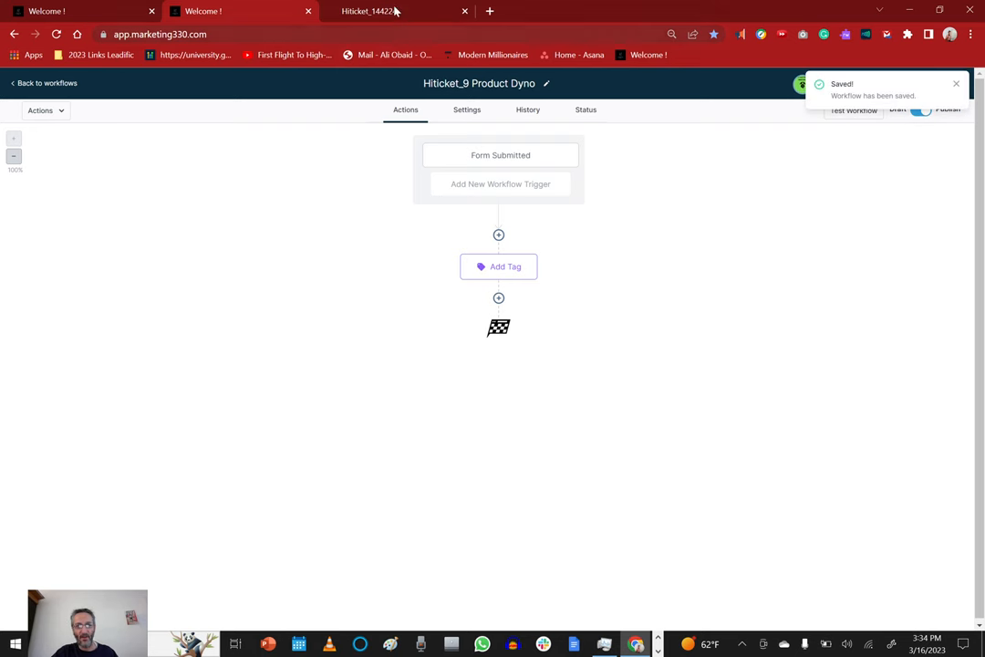
{"action": "left_click", "coordinate": [393, 11]}
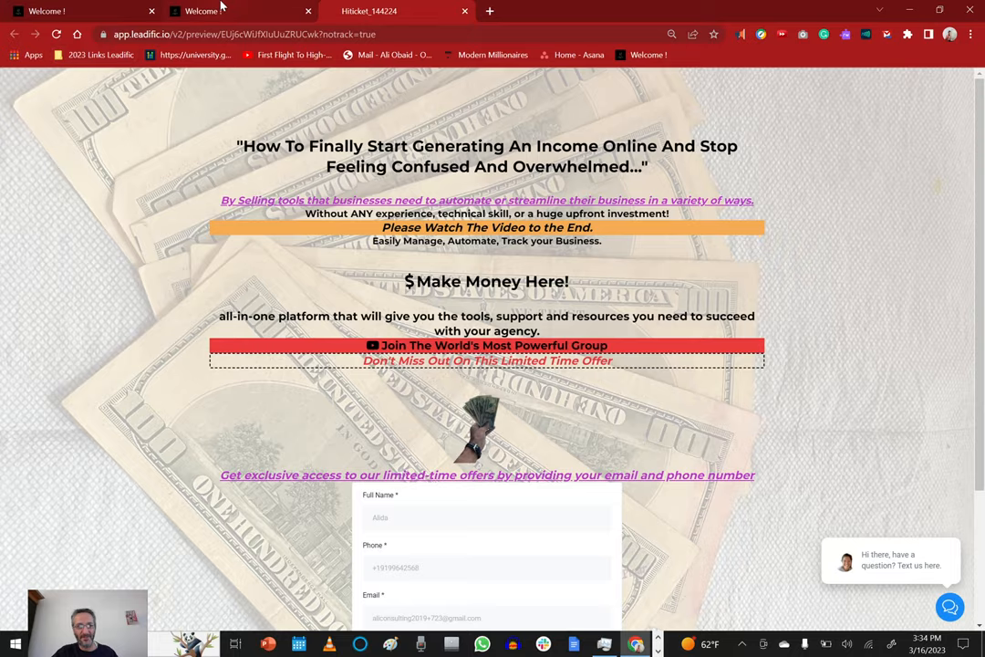
{"action": "left_click", "coordinate": [82, 11]}
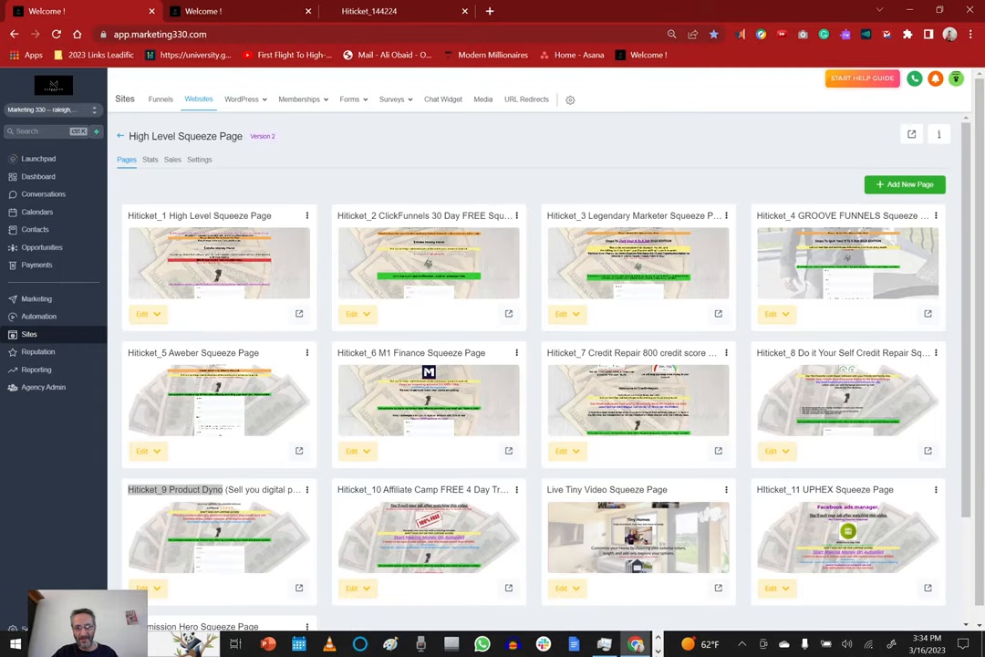
{"action": "mouse_move", "coordinate": [524, 107]}
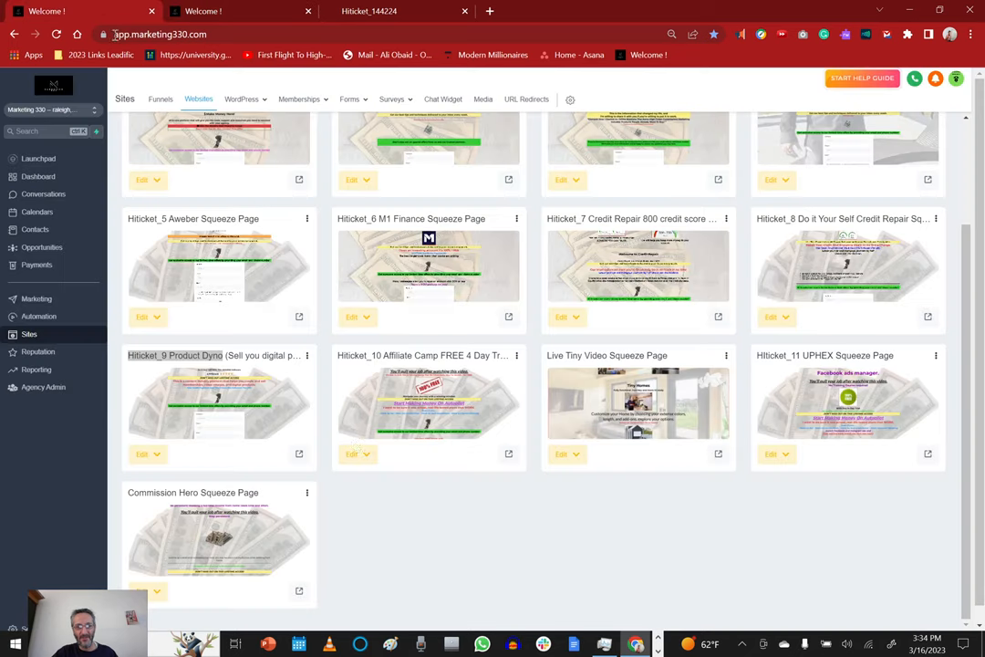
{"action": "mouse_move", "coordinate": [301, 463]}
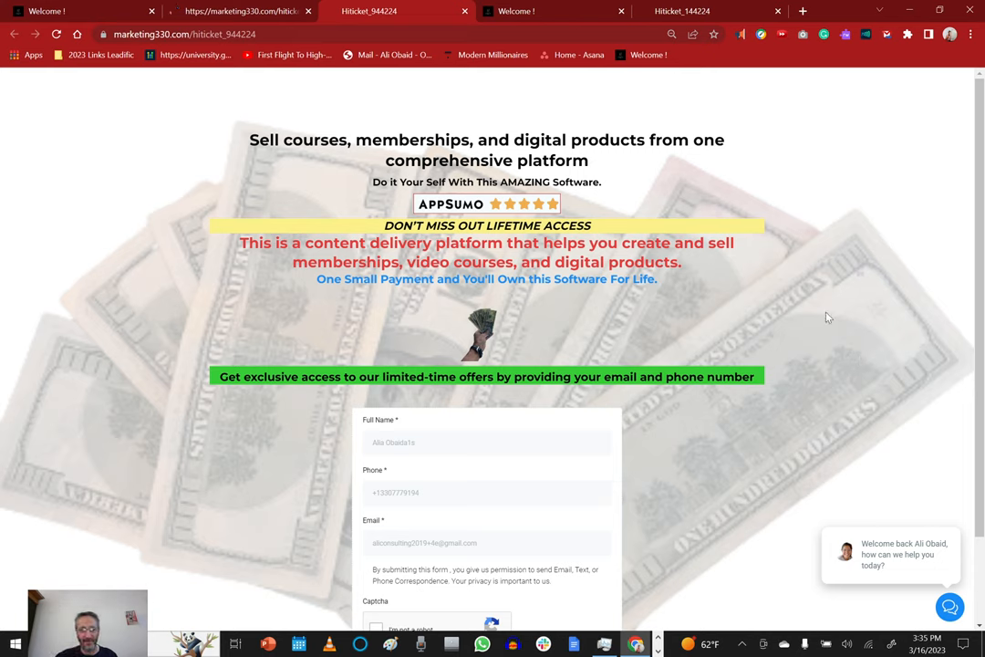
{"action": "mouse_move", "coordinate": [792, 260]}
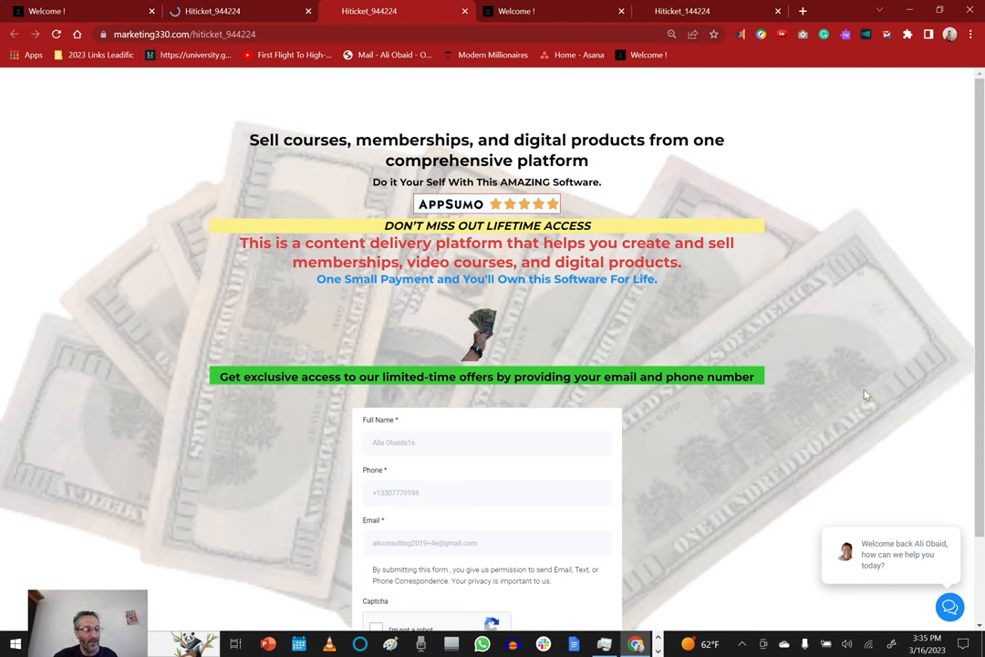
{"action": "mouse_move", "coordinate": [857, 326]}
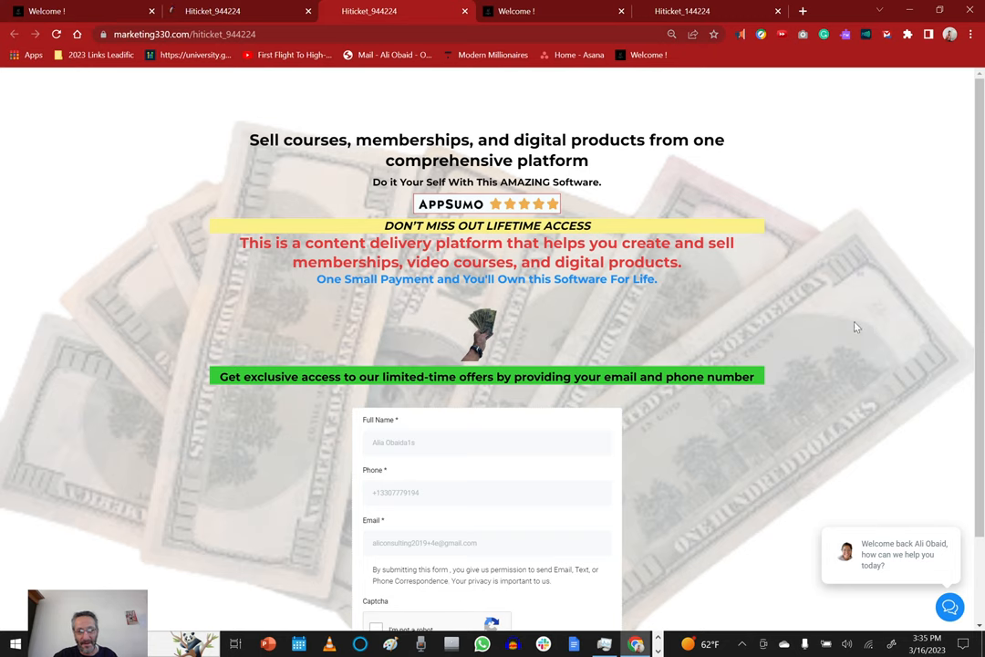
{"action": "mouse_move", "coordinate": [857, 378]}
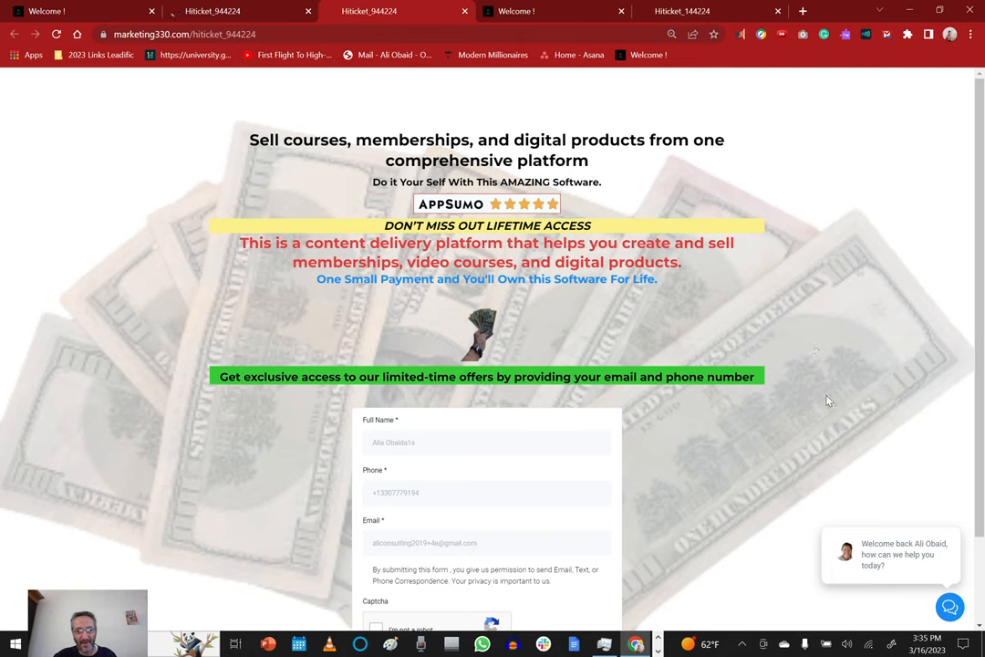
{"action": "mouse_move", "coordinate": [439, 172]}
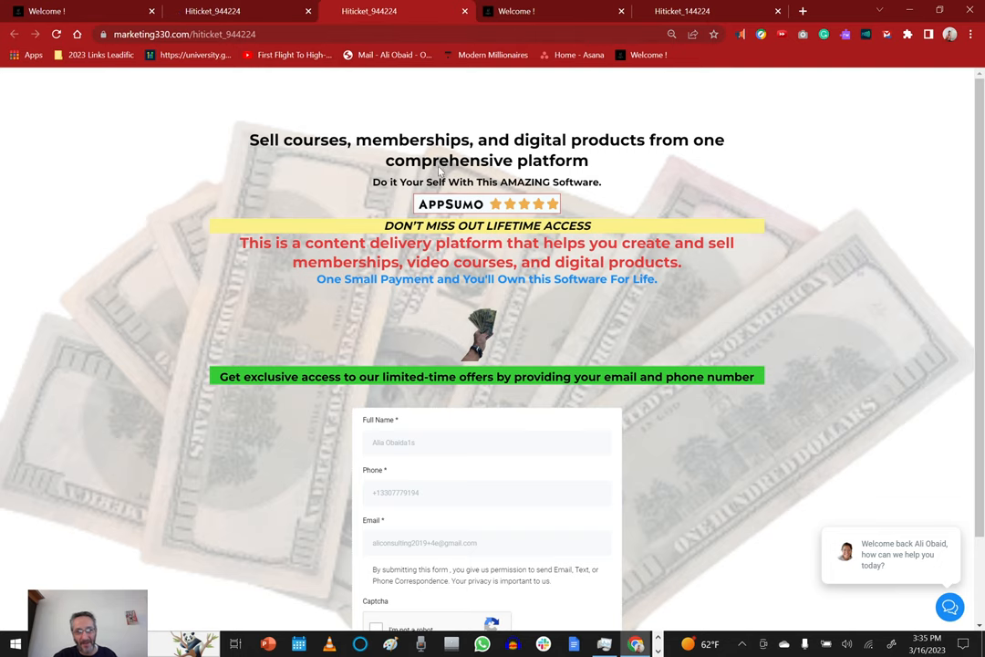
{"action": "mouse_move", "coordinate": [390, 207]}
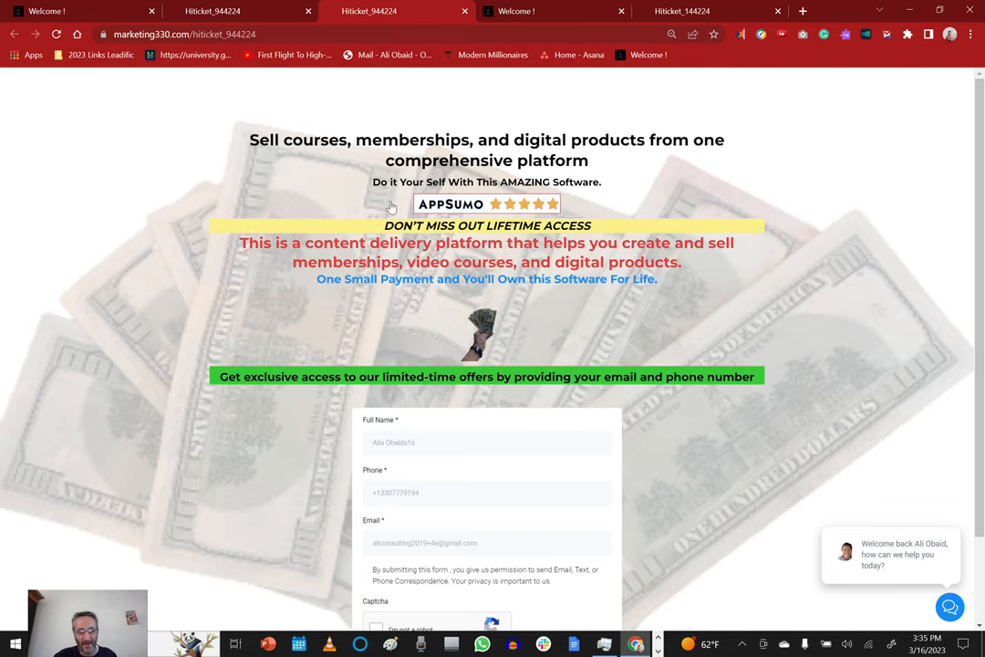
- Scroll the live Hiticket_9 Product Dyno page down to its opt-in form
{"action": "scroll", "scroll_direction": "down", "scroll_amount": 3}
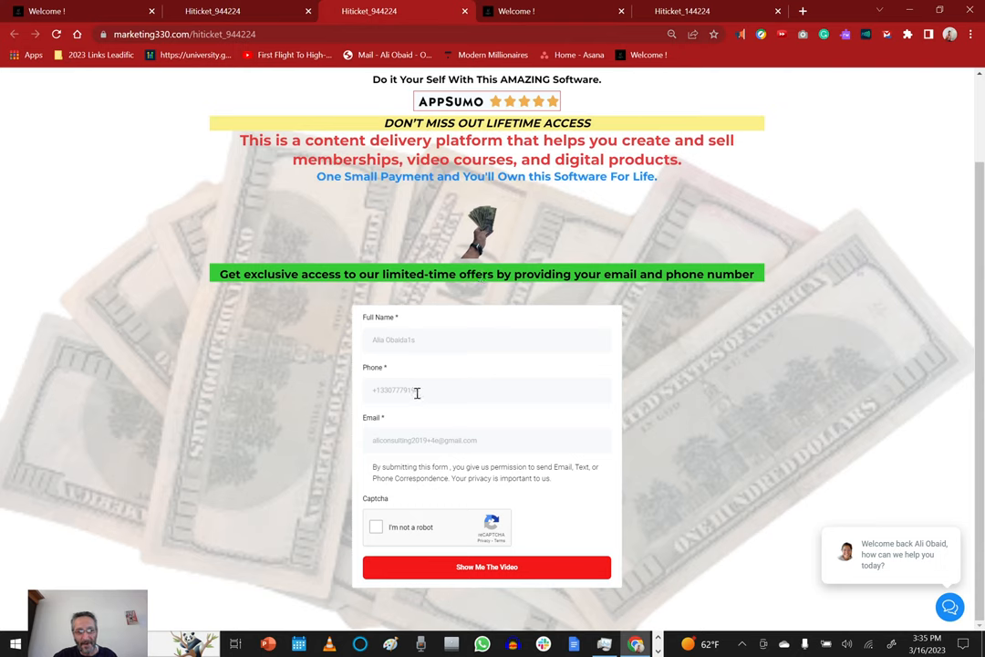